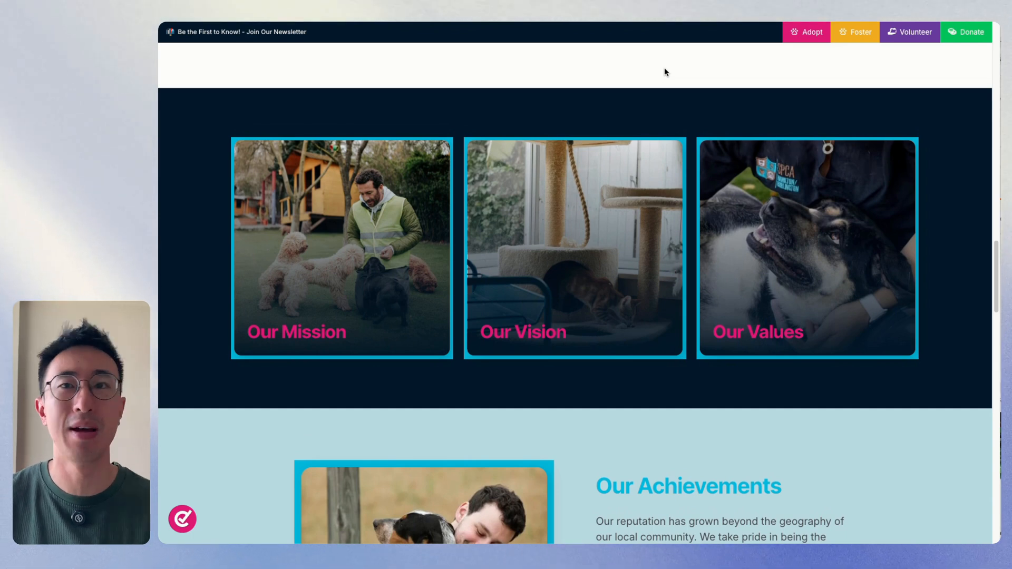
pyautogui.moveTo(654, 74)
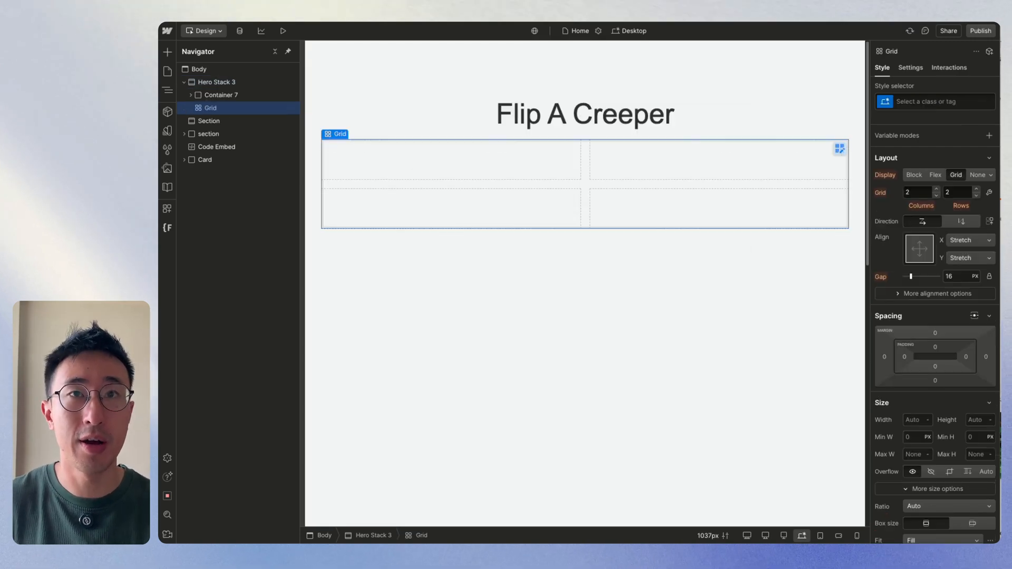
# Class the grid 3column-grid, give it a third column and remove its second row.
pyautogui.write('3colu')
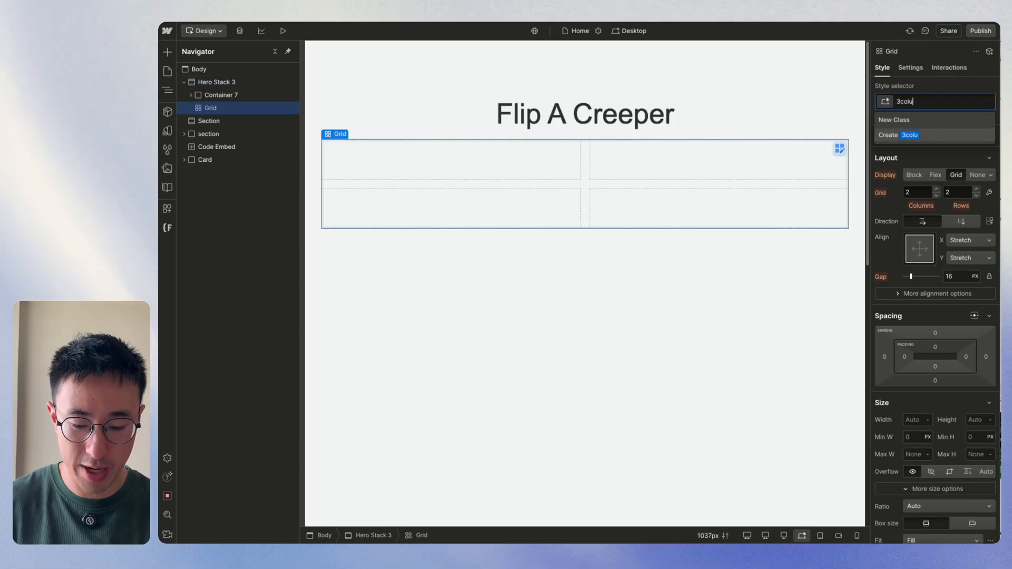
pyautogui.press('Return')
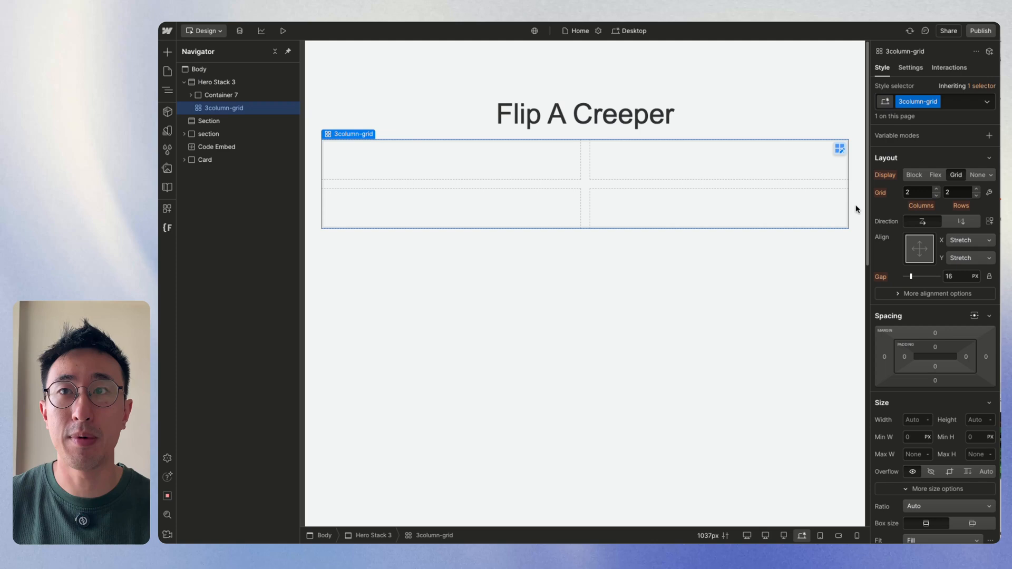
pyautogui.click(934, 189)
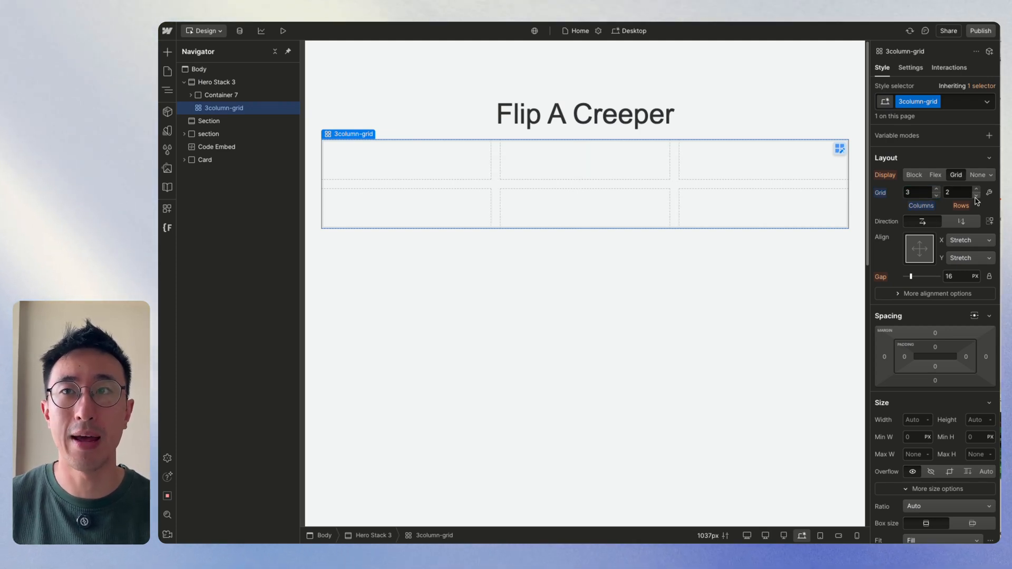
pyautogui.click(977, 195)
pyautogui.write('fl')
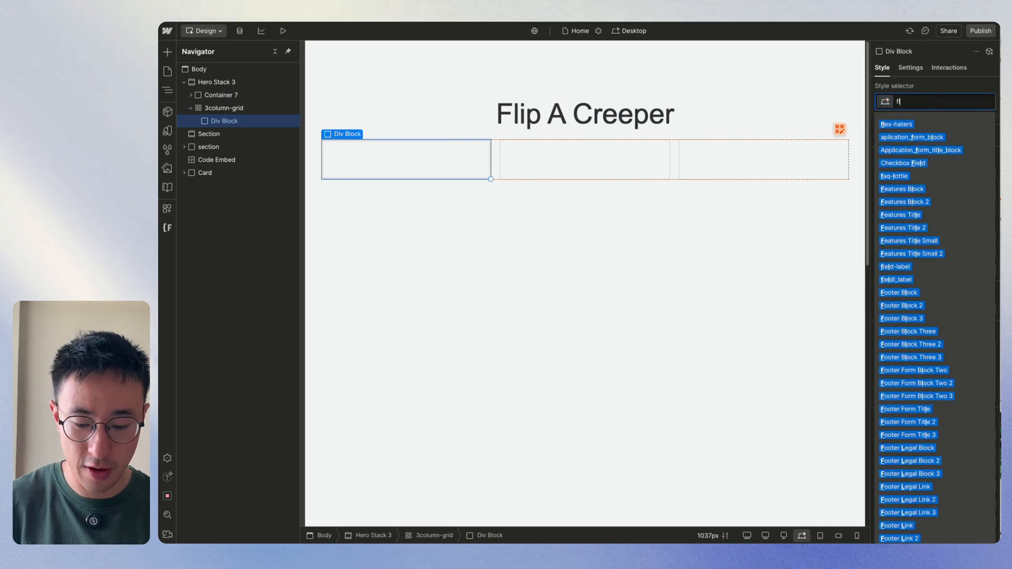
# Class the new block flip_wrapper at 100% width, 32 rem tall, with #ffdede pink background.
pyautogui.press('Enter')
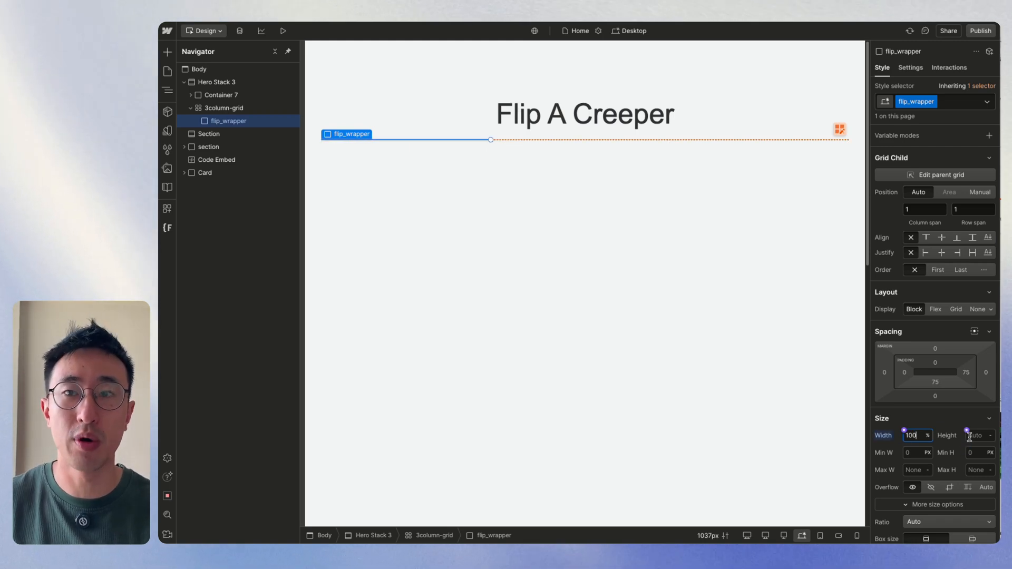
pyautogui.click(979, 435)
pyautogui.write('32')
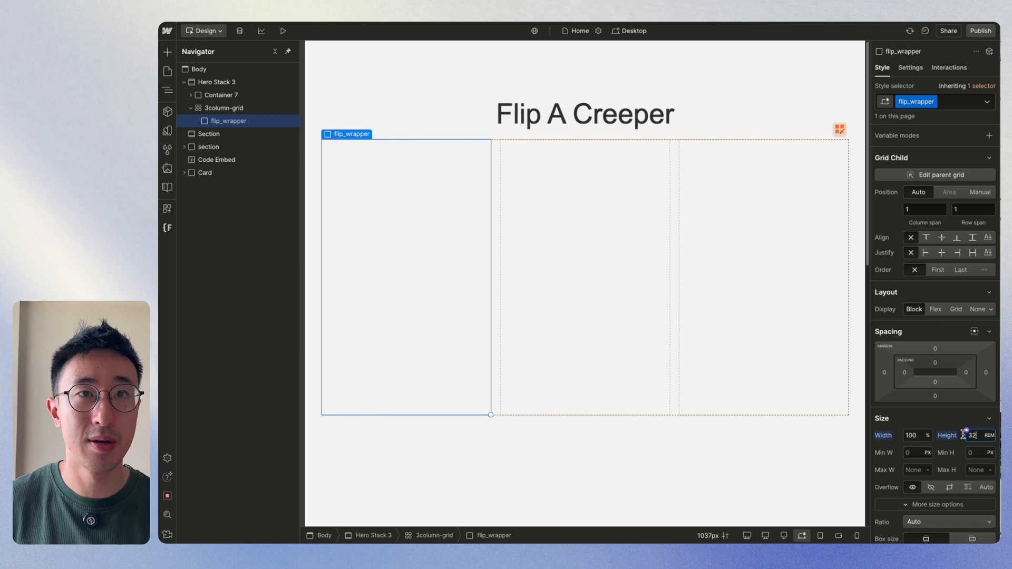
pyautogui.scroll(-3)
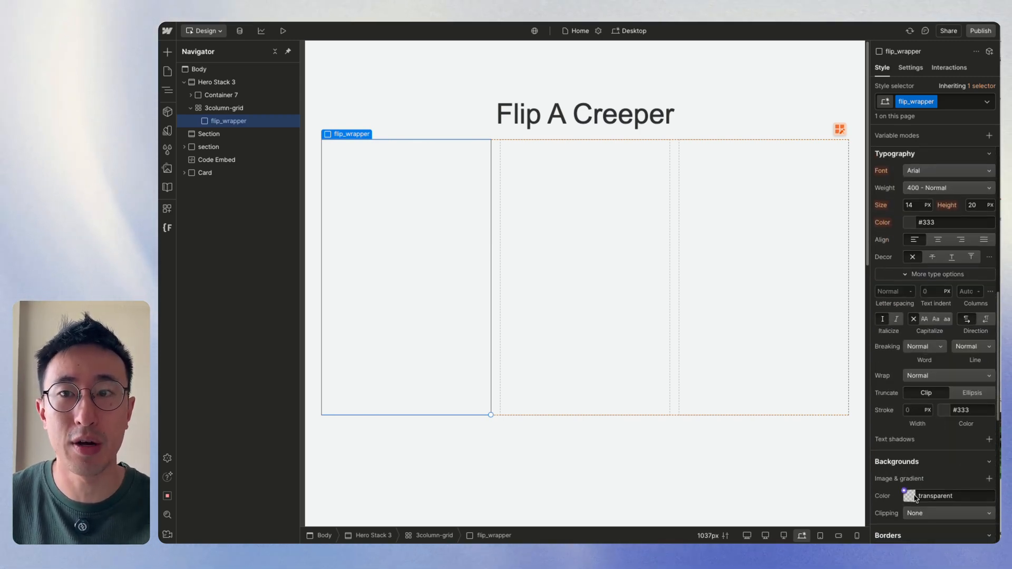
pyautogui.click(903, 496)
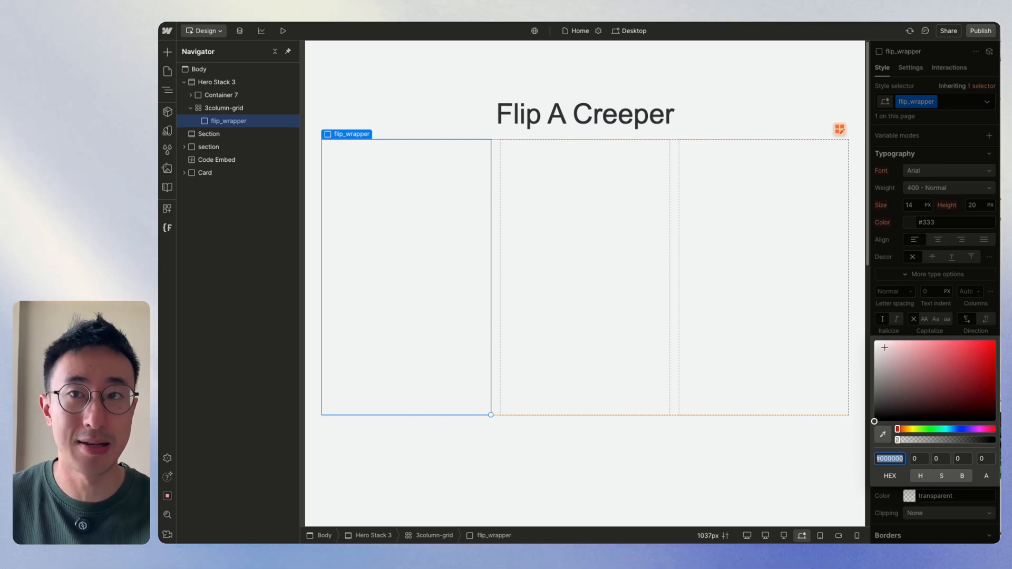
pyautogui.click(889, 341)
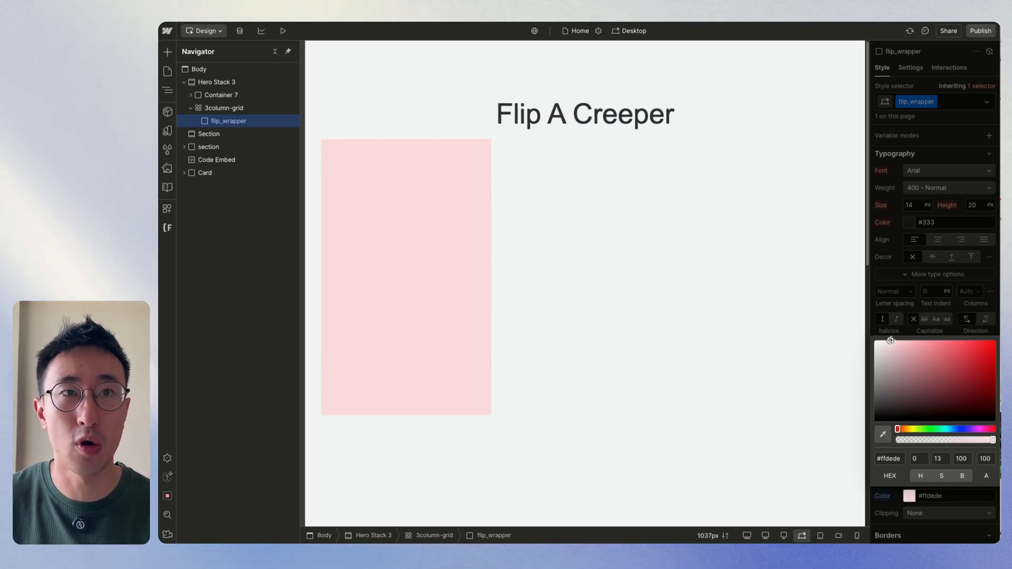
pyautogui.click(224, 108)
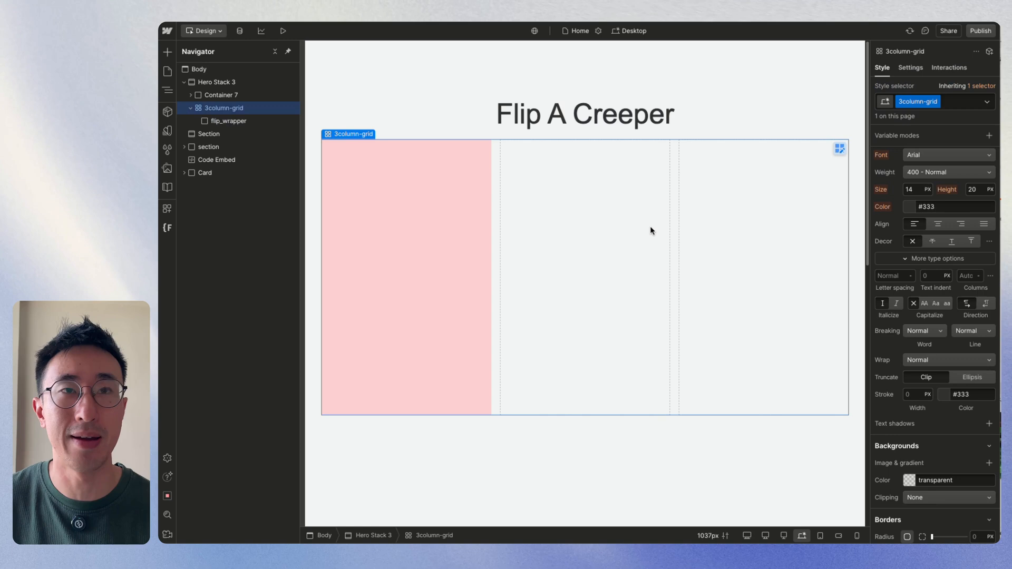
pyautogui.click(584, 114)
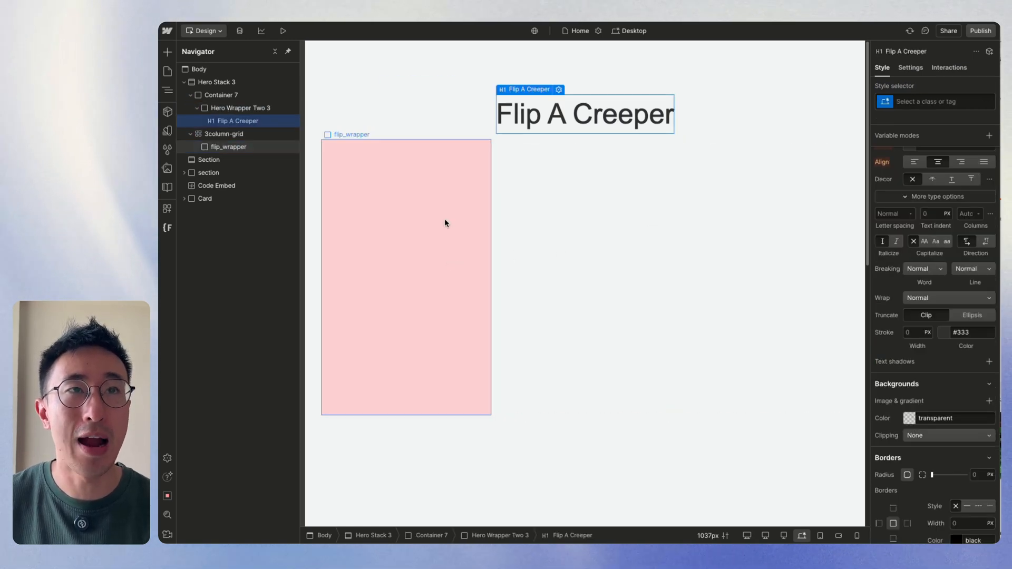
pyautogui.click(228, 147)
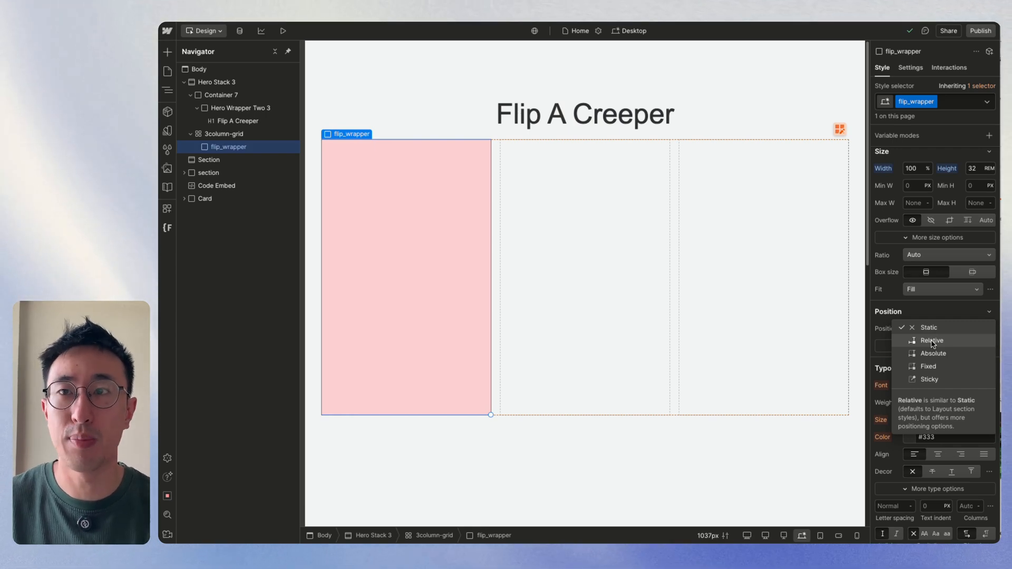
# Make flip_wrapper relative and add a full-size absolute flipbox-item with pale yellow background.
pyautogui.click(932, 340)
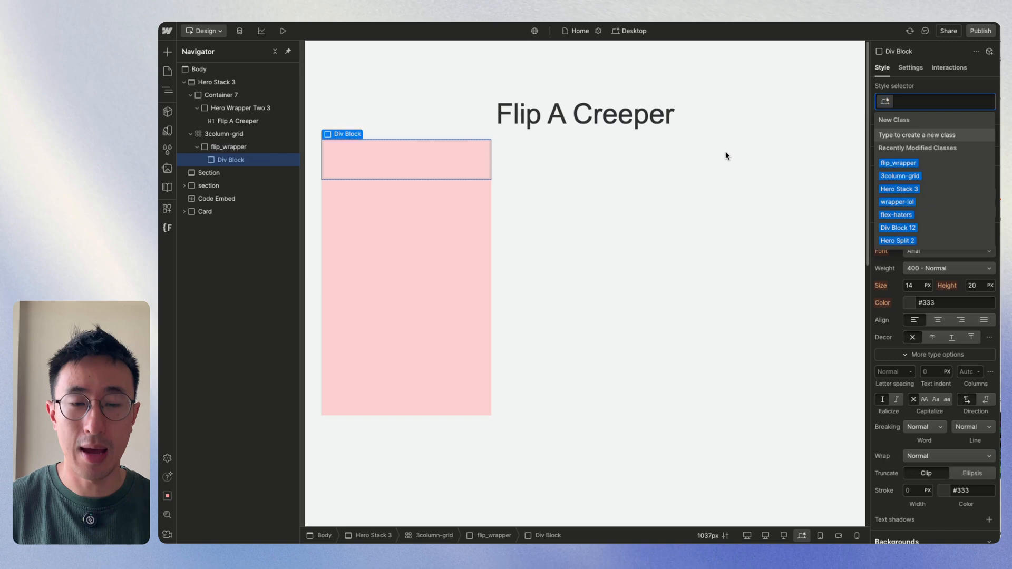
pyautogui.write('flipbox-item')
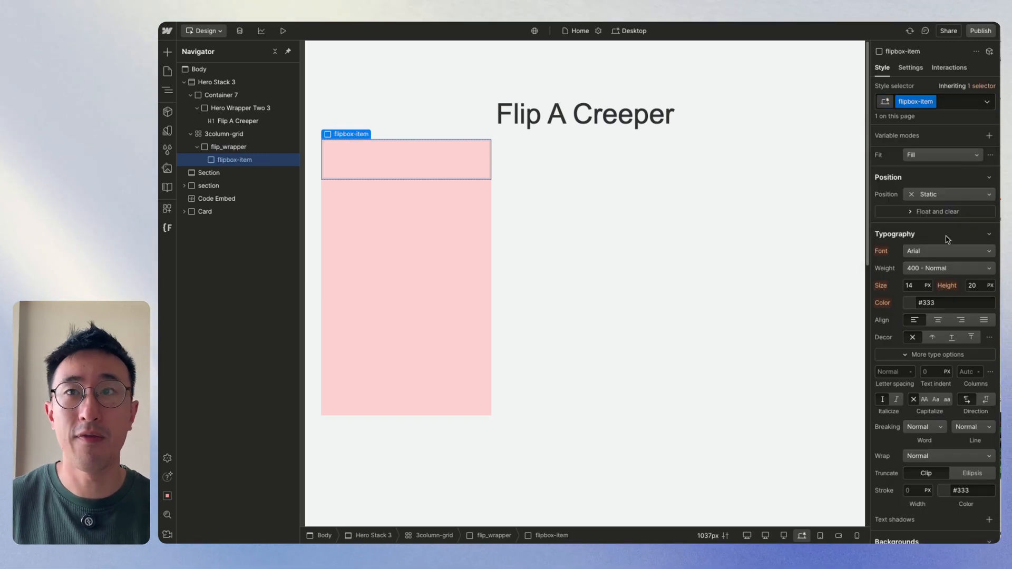
pyautogui.scroll(3)
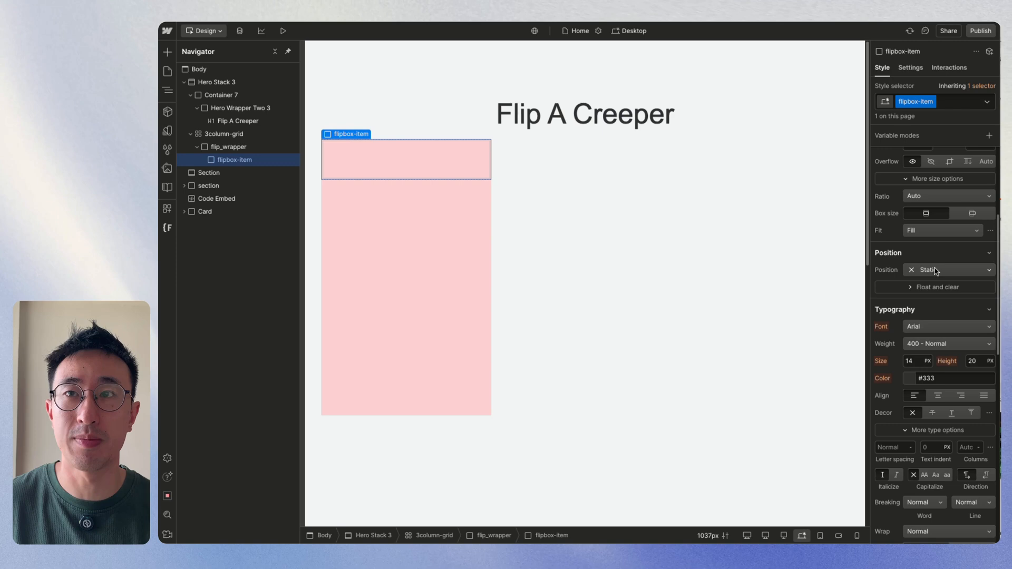
pyautogui.click(949, 270)
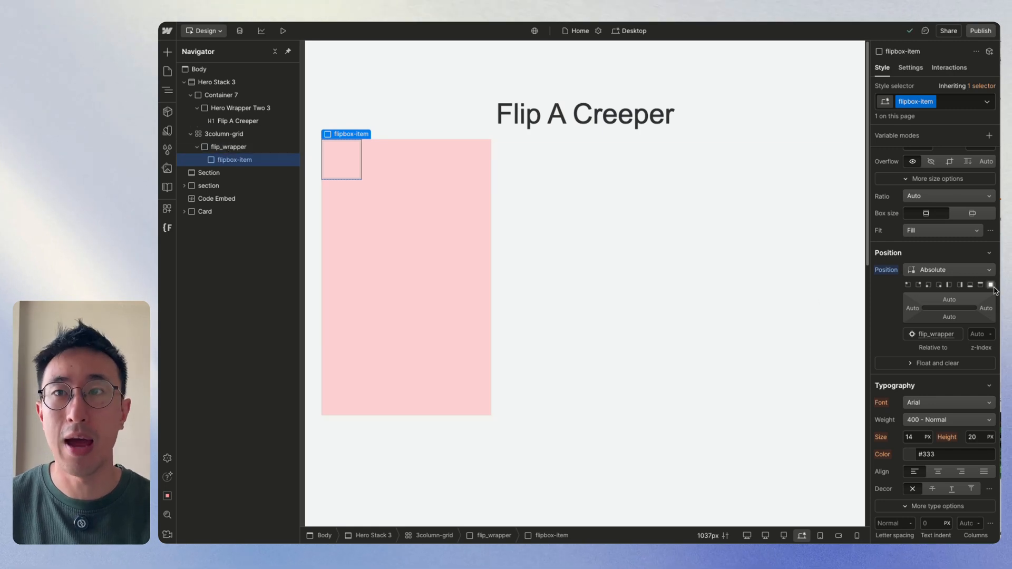
pyautogui.click(990, 285)
pyautogui.write('100')
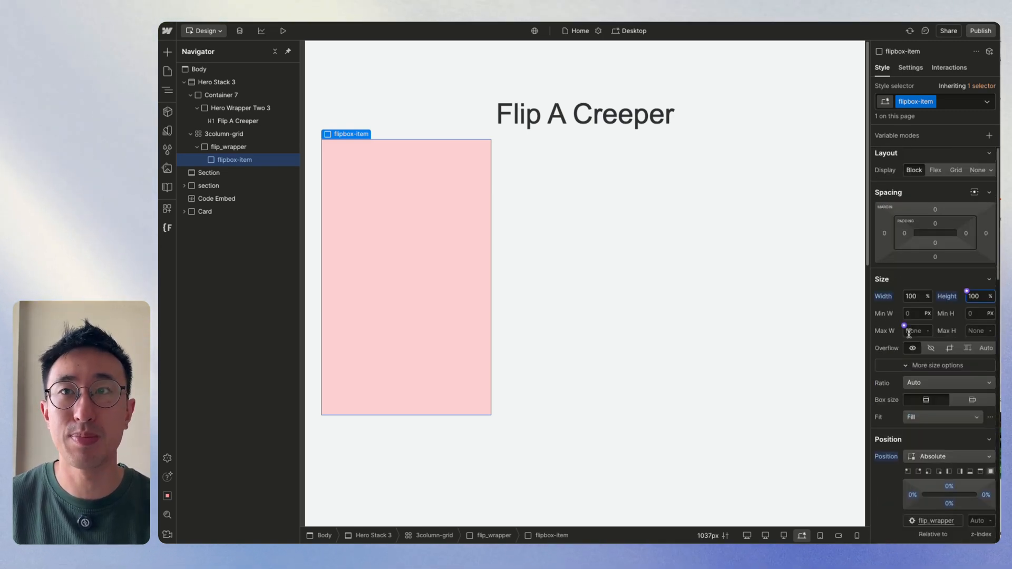
pyautogui.scroll(-3)
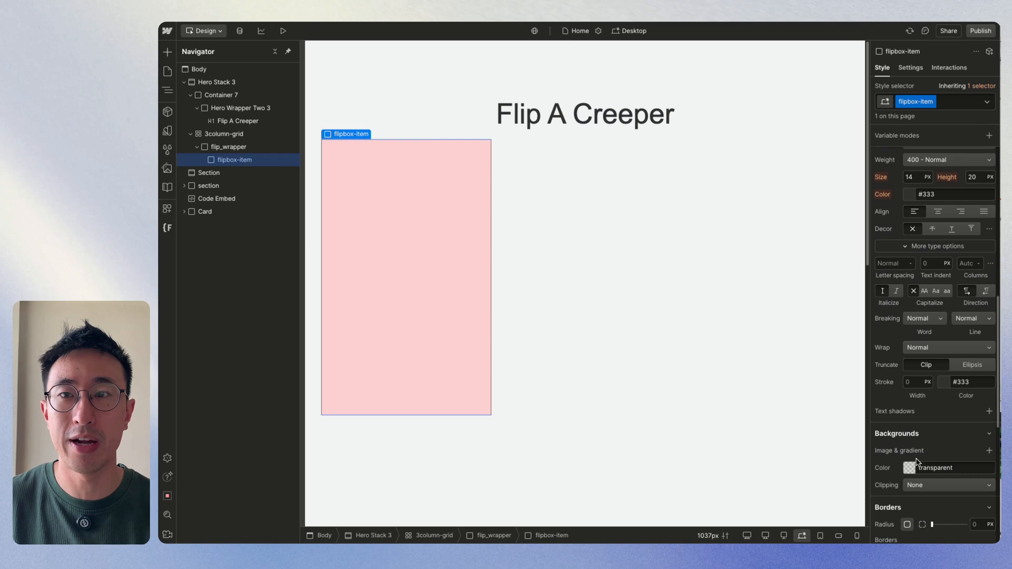
pyautogui.click(910, 468)
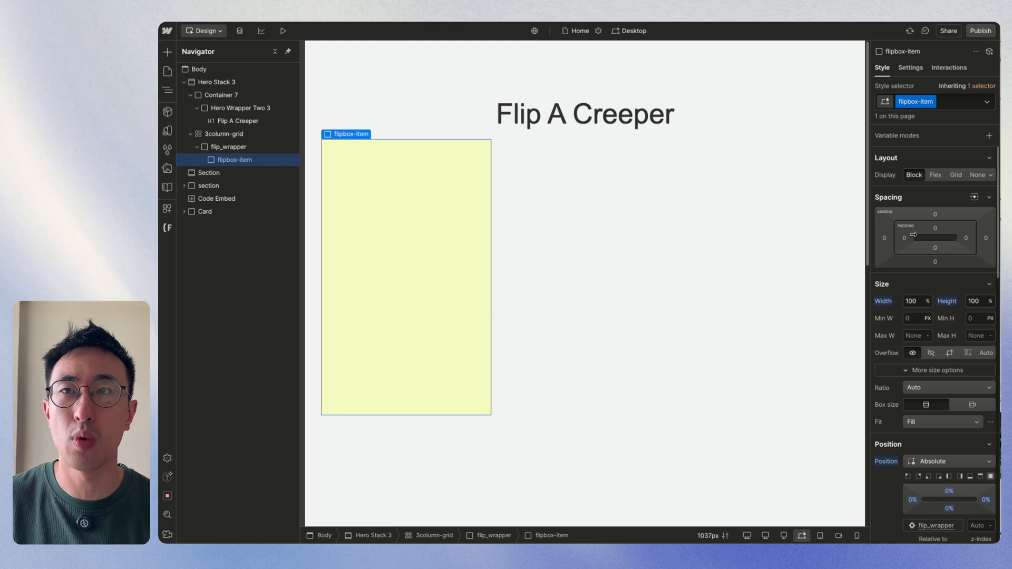
# Pad flipbox-item by 27 and add the heading 'Creper L:OL'.
pyautogui.write('27')
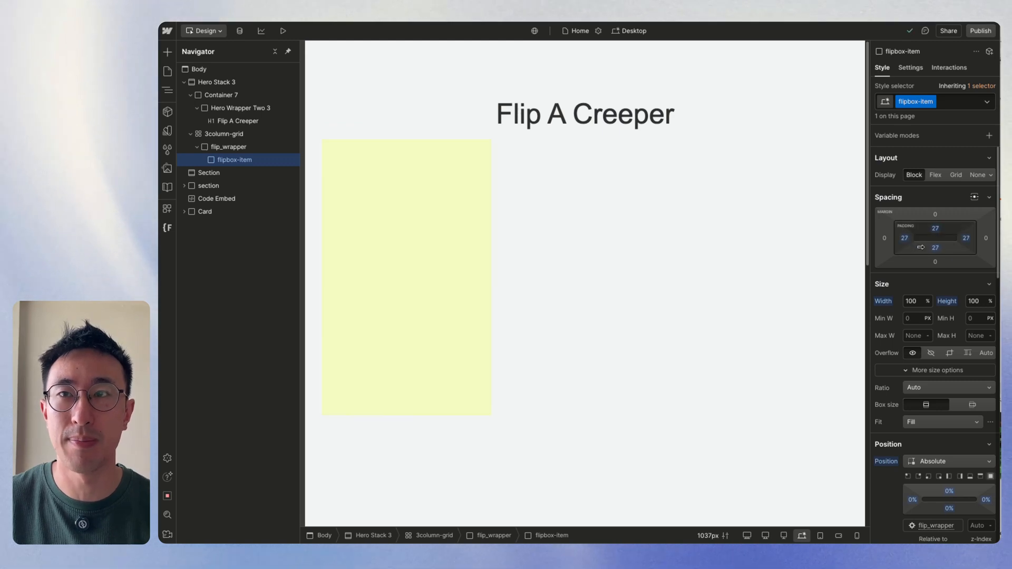
pyautogui.write('head')
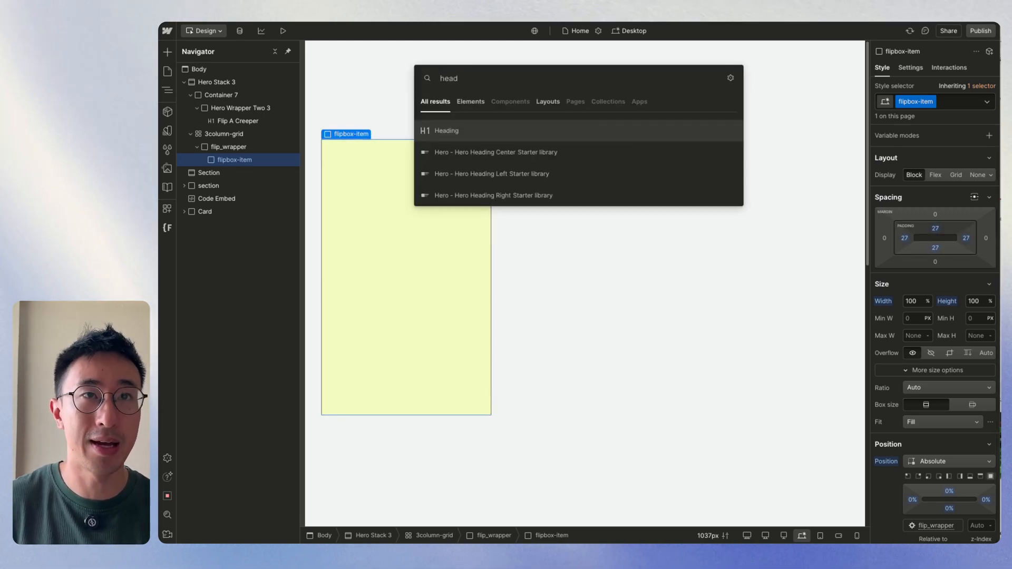
pyautogui.click(446, 130)
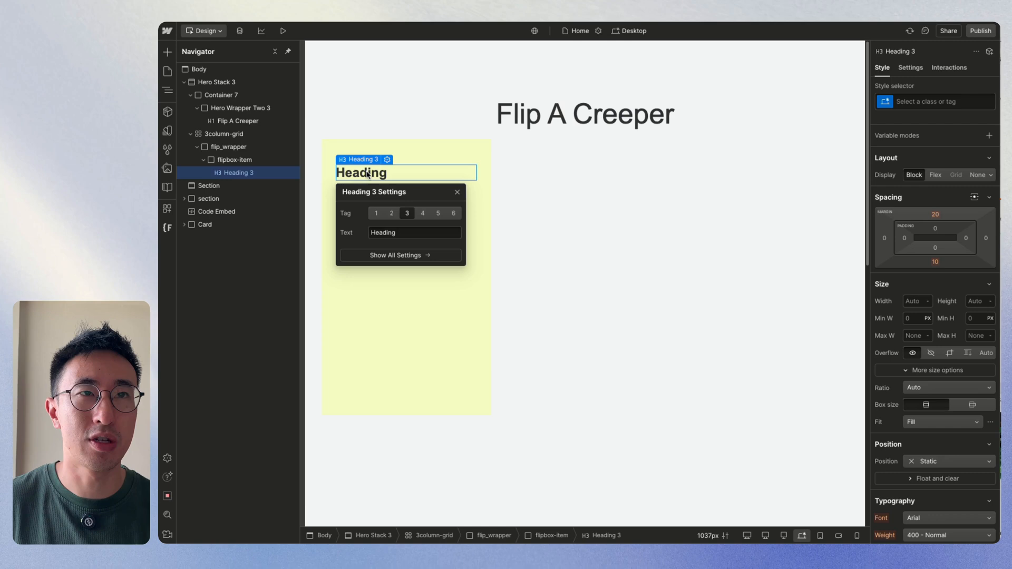
pyautogui.write('Creper L:OL')
pyautogui.write('pa')
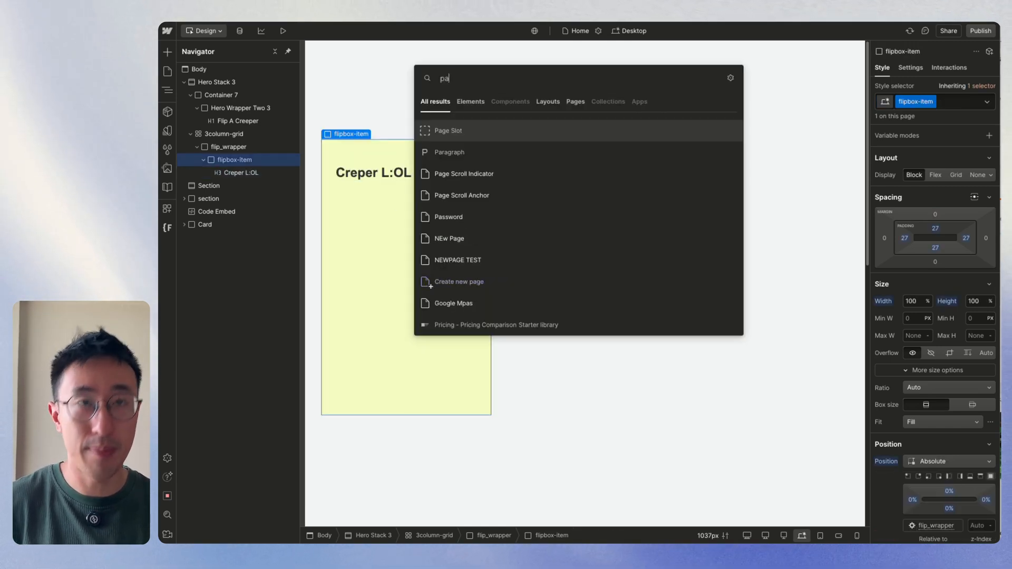
# Add a paragraph ending 'This is the front card lol.' below the heading.
pyautogui.click(449, 153)
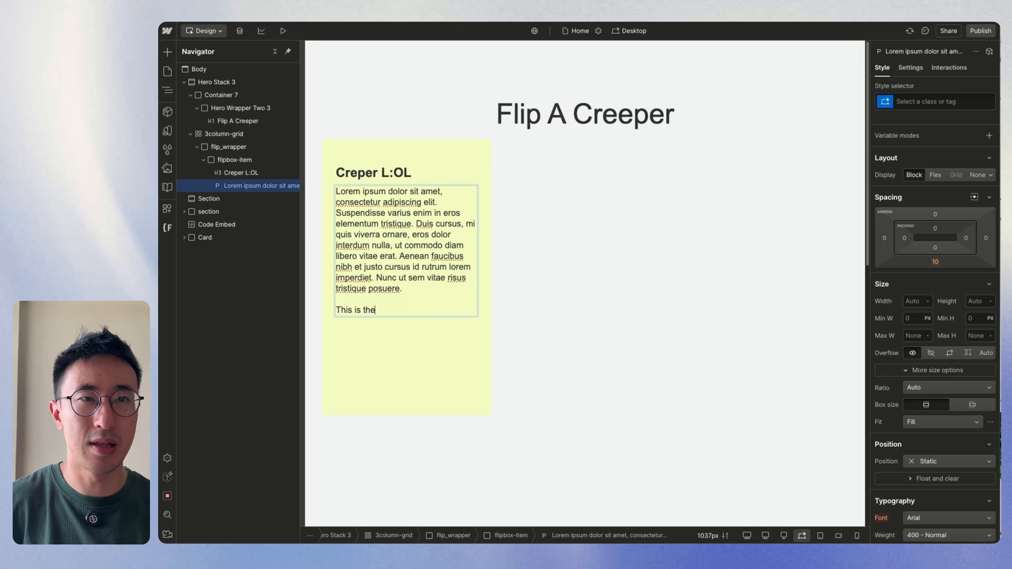
pyautogui.write('front card lol.')
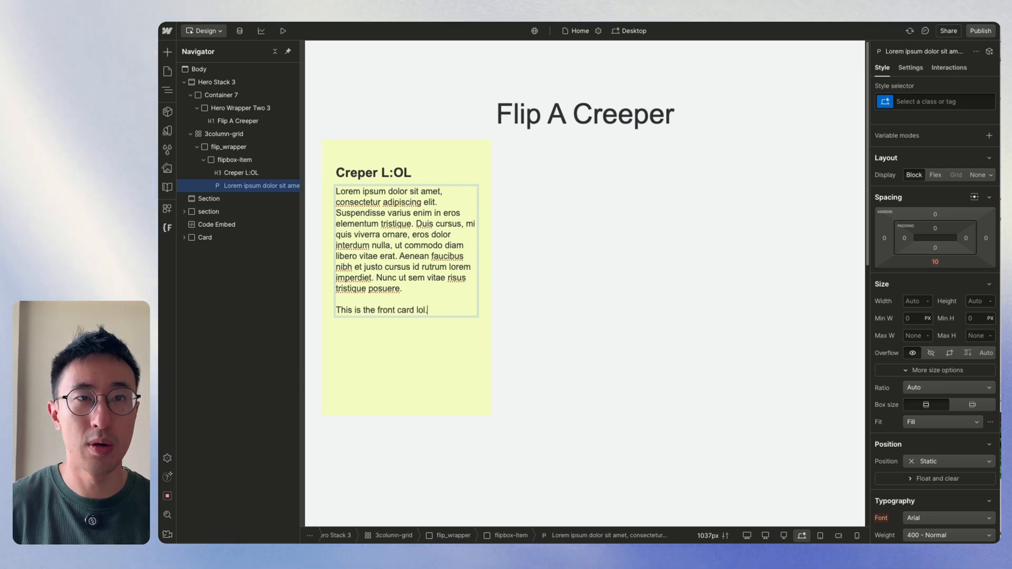
pyautogui.click(224, 133)
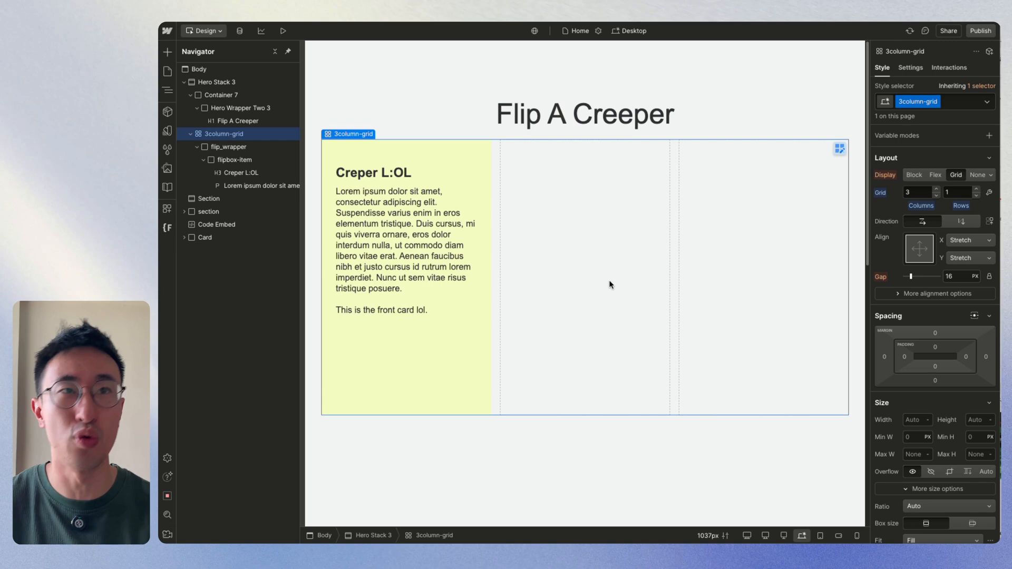
pyautogui.click(236, 160)
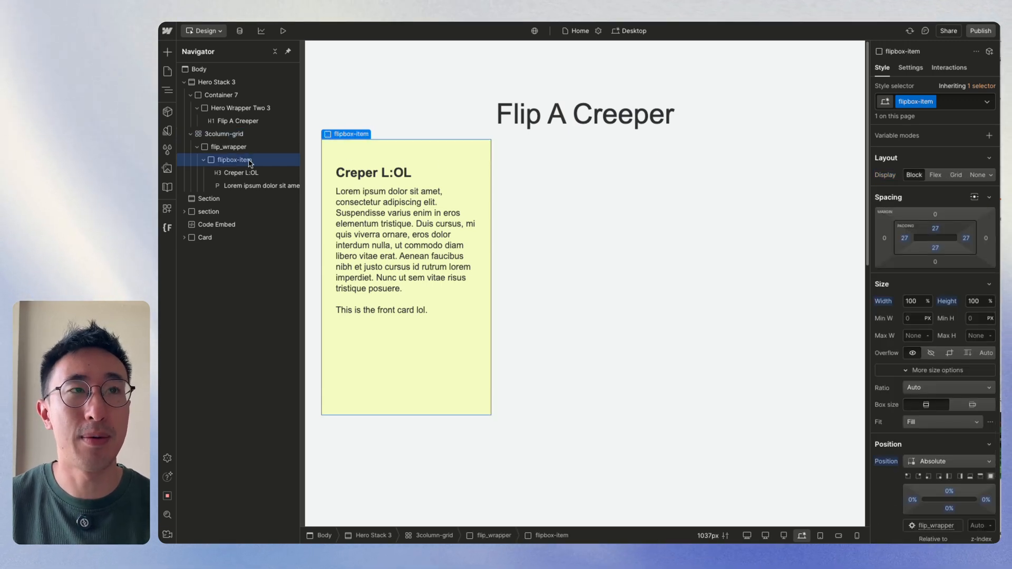
# Add the combo class 'back' to the second flipbox-item.
pyautogui.click(204, 160)
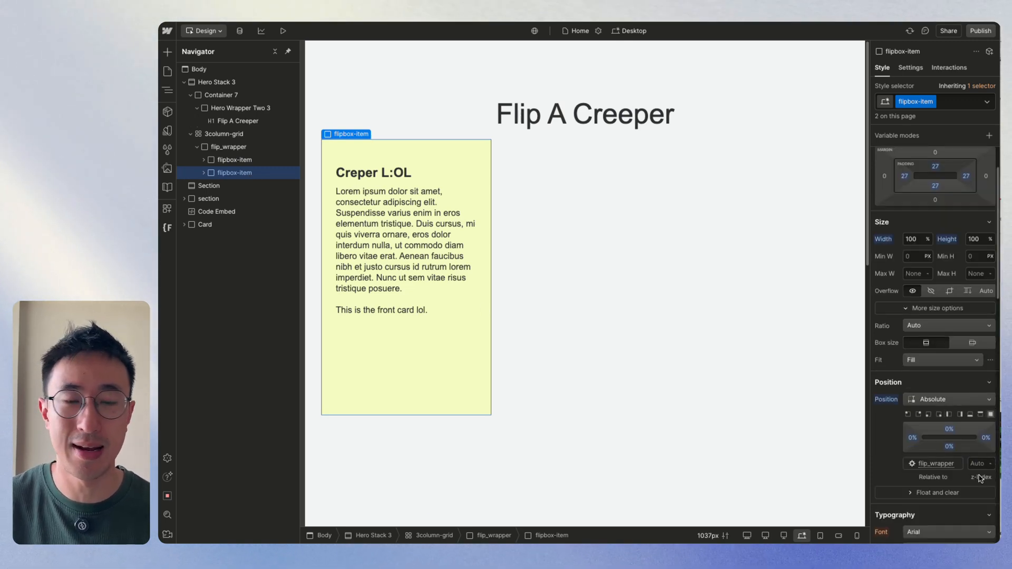
pyautogui.moveTo(982, 477)
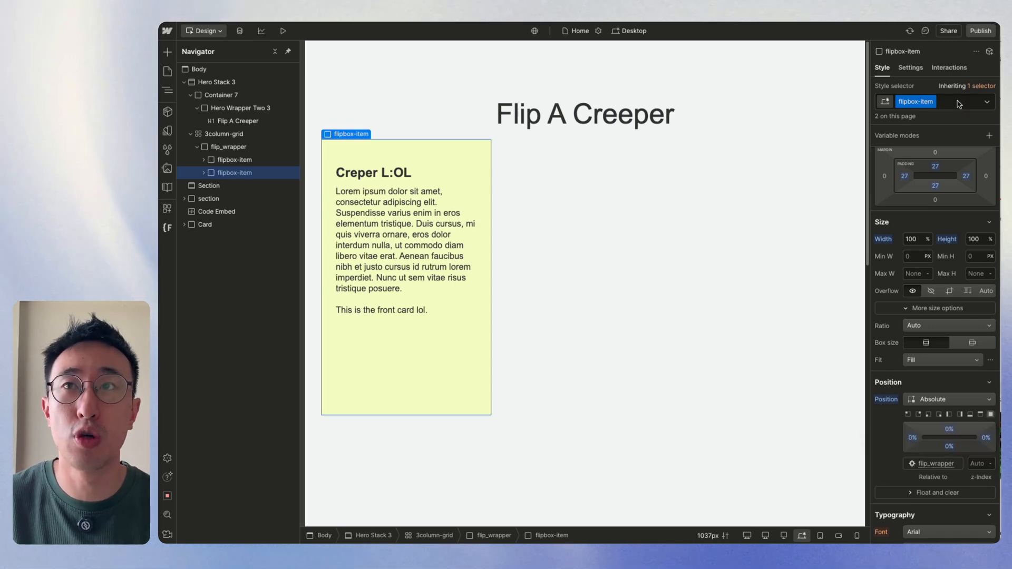
pyautogui.click(915, 101)
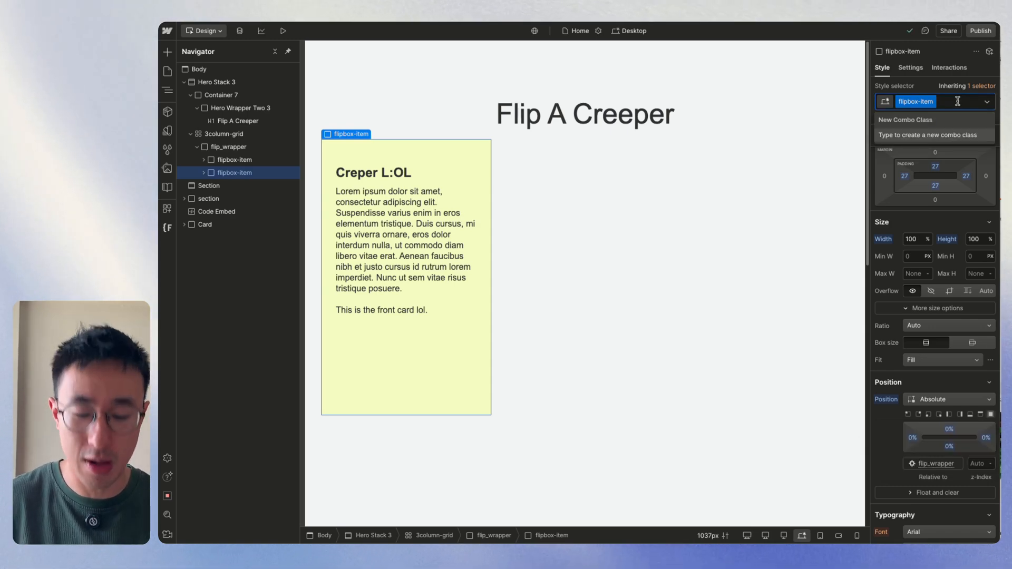
pyautogui.write('back')
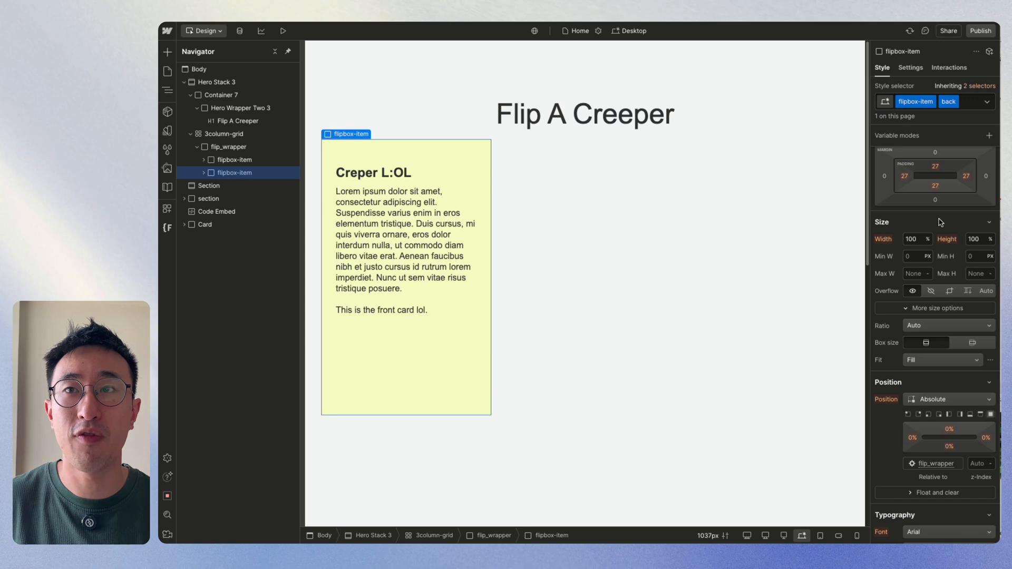
# Rotate the back card 180° on the Y axis and set its backface to hidden.
pyautogui.scroll(-3)
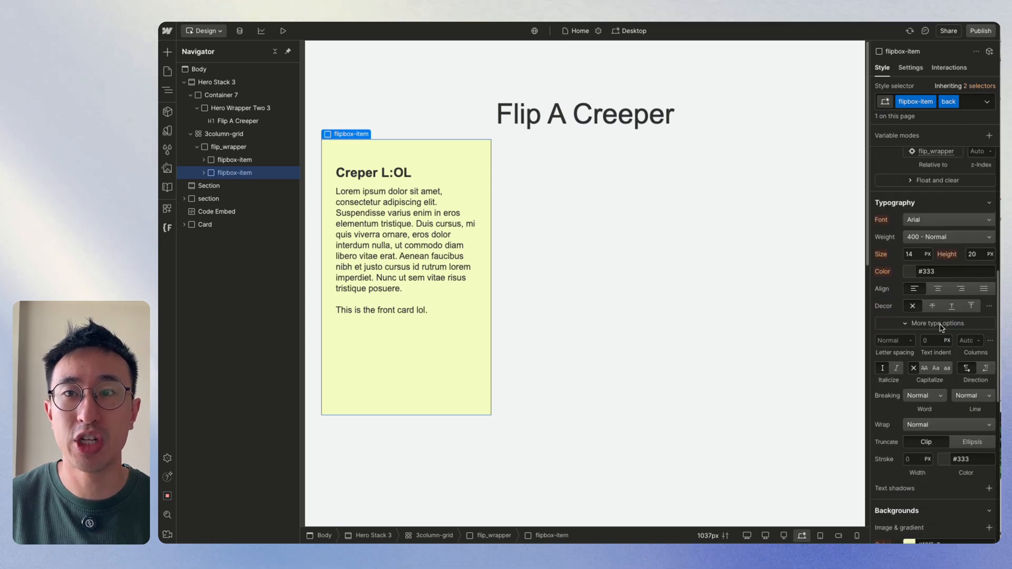
pyautogui.scroll(-3)
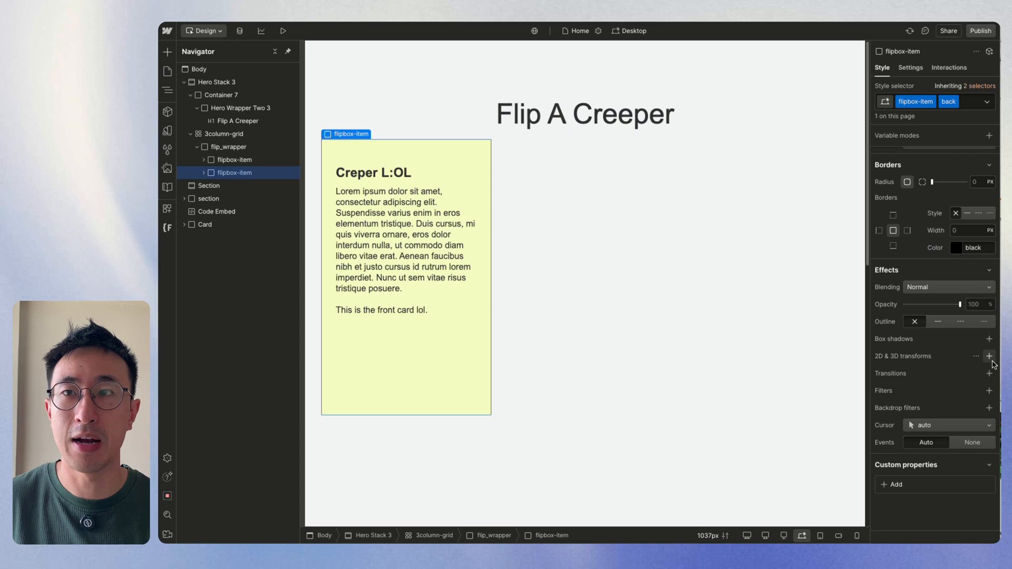
pyautogui.click(989, 356)
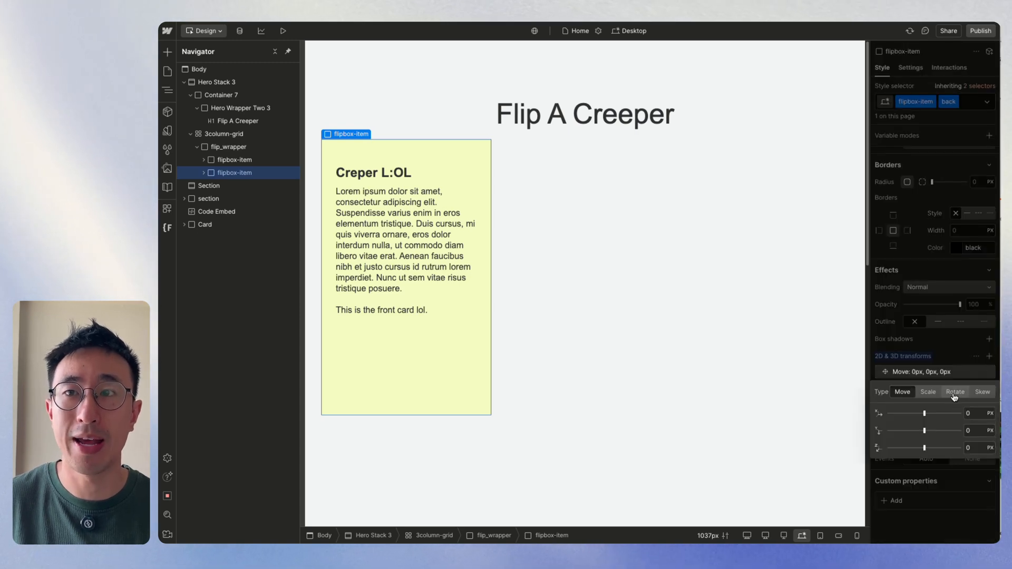
pyautogui.click(955, 391)
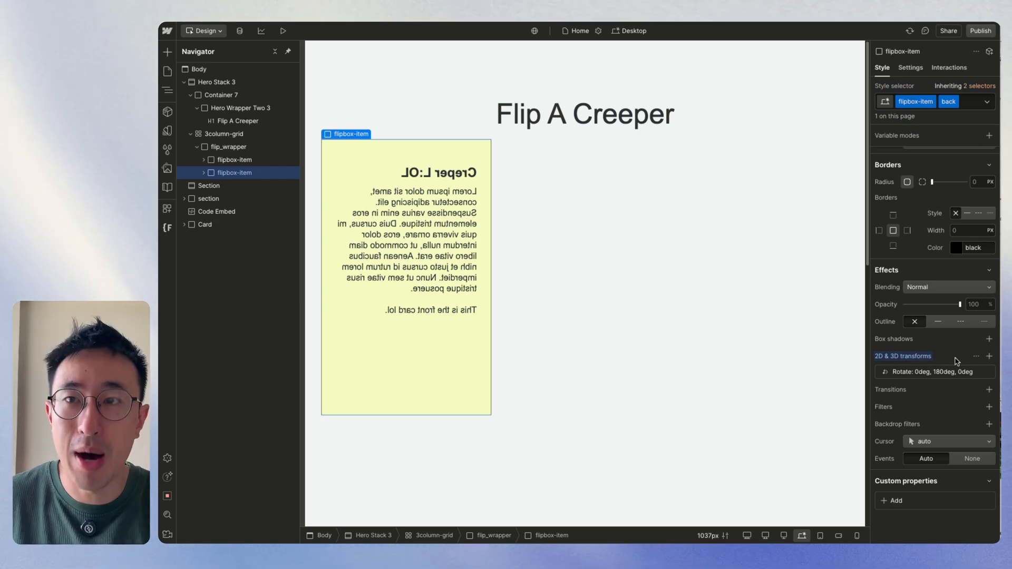
pyautogui.moveTo(984, 360)
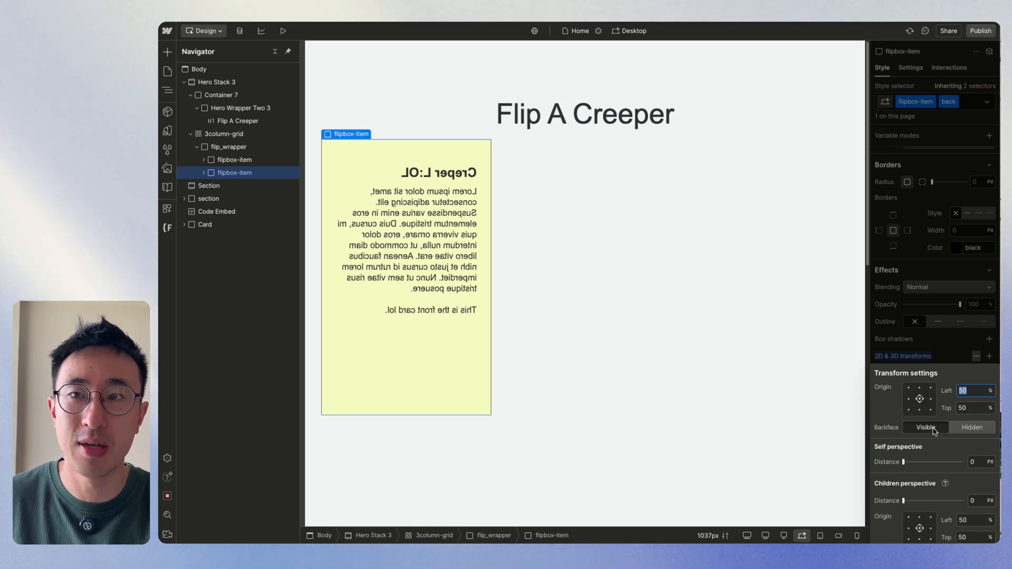
pyautogui.click(971, 427)
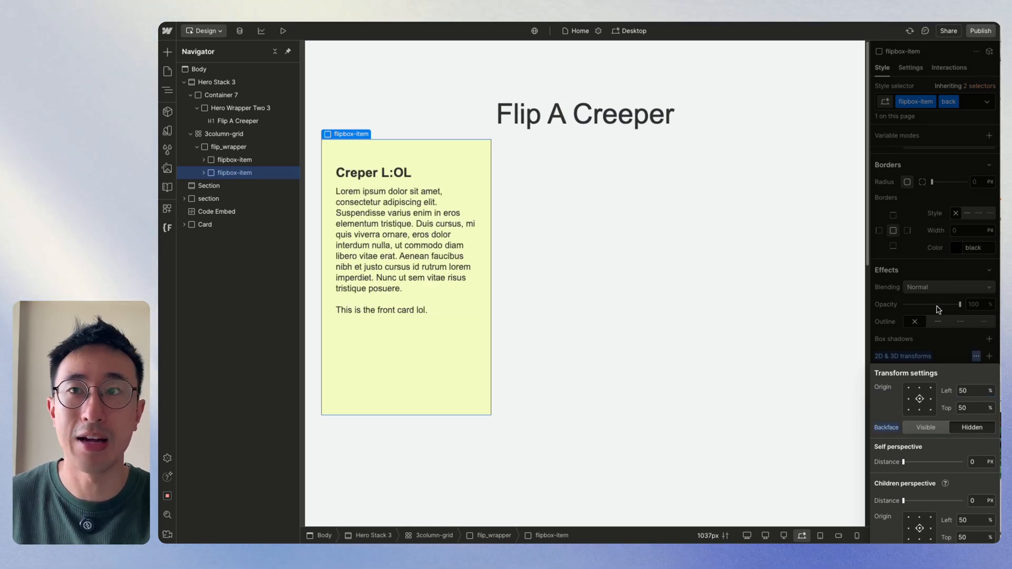
pyautogui.click(989, 356)
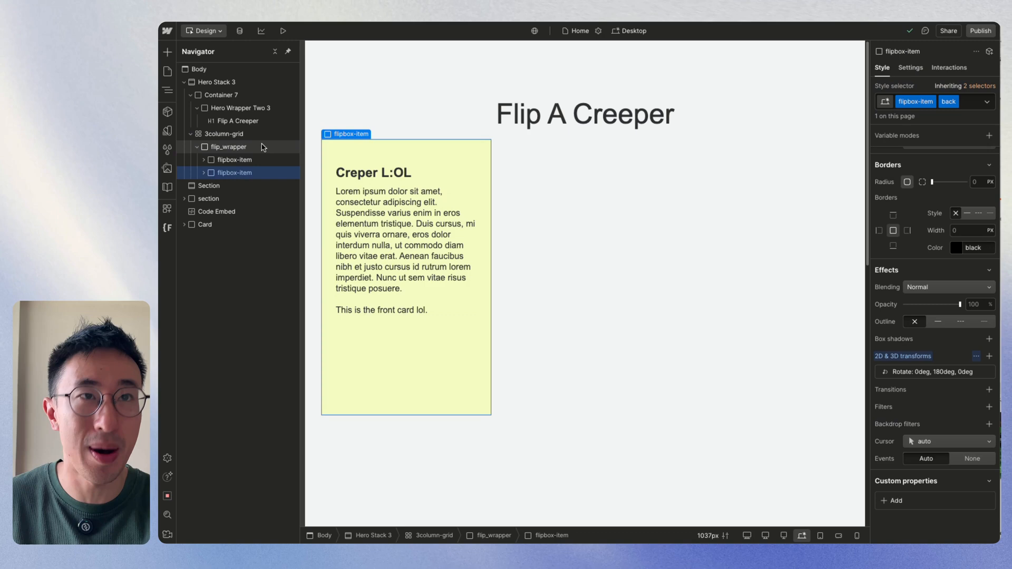
# Add a rotate transform to flip_wrapper to preview the back card.
pyautogui.click(230, 146)
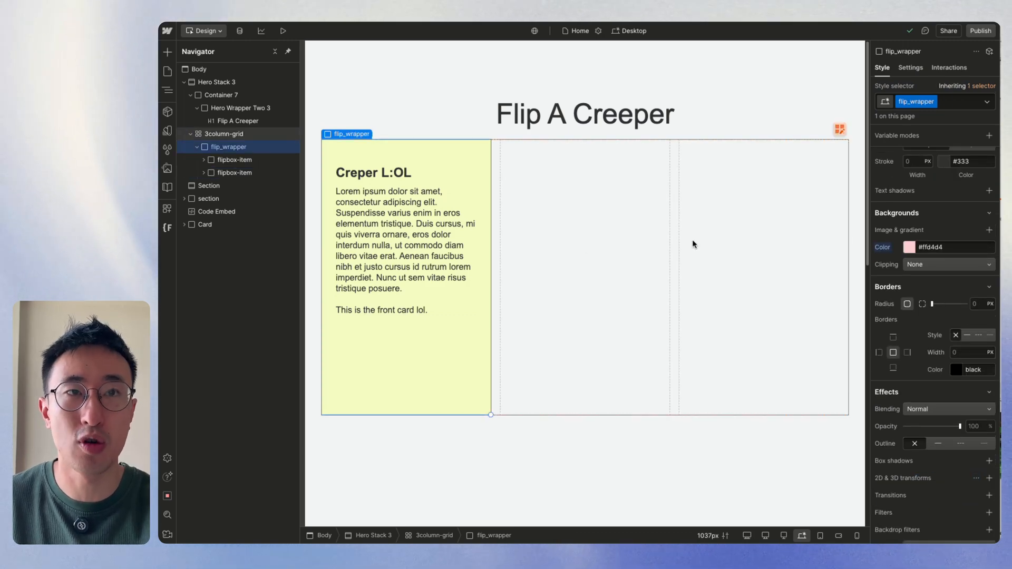
pyautogui.scroll(-3)
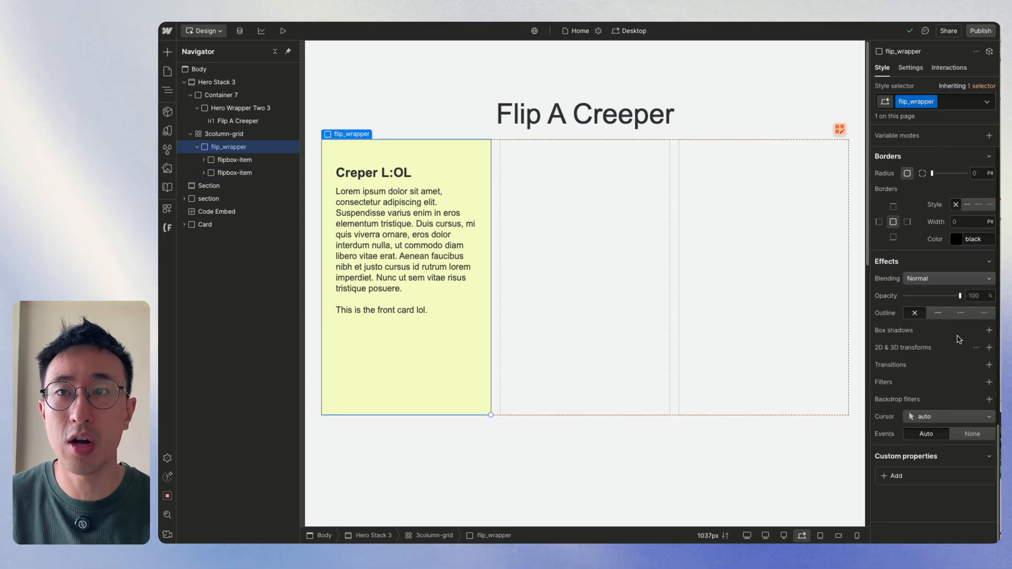
pyautogui.click(988, 347)
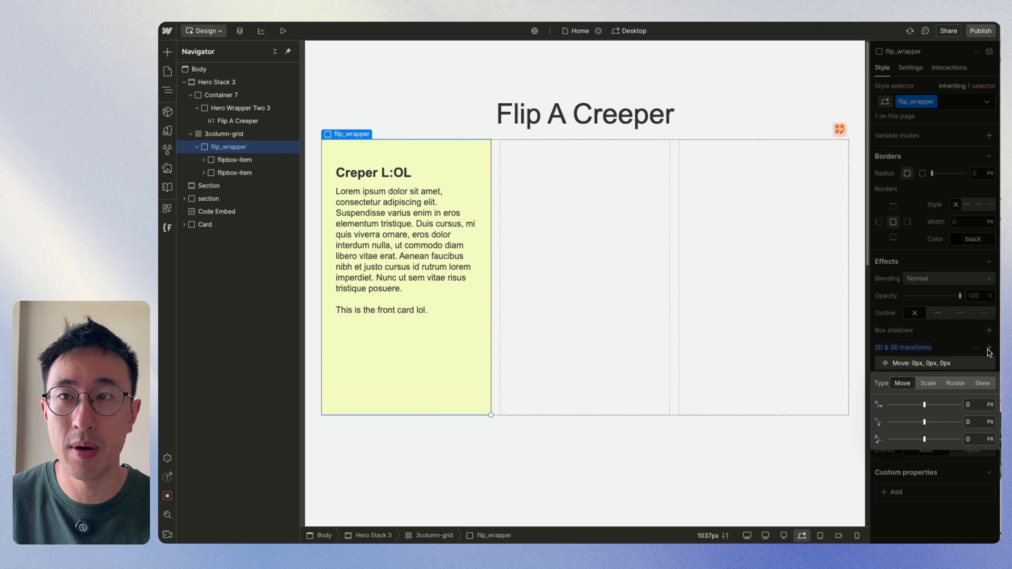
pyautogui.click(955, 383)
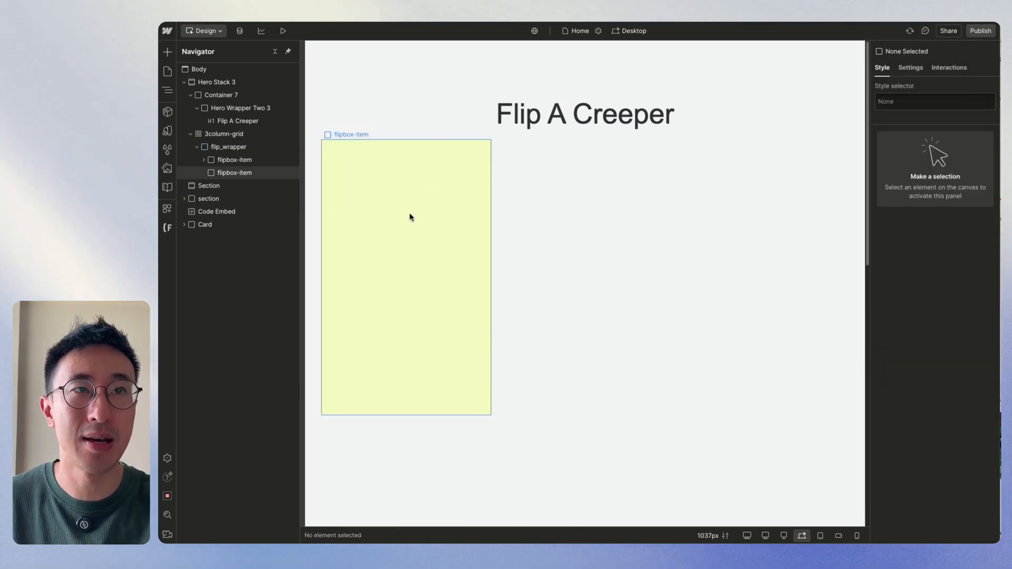
# Give the back card the Bitmap.jpg creeper image as its background.
pyautogui.click(234, 172)
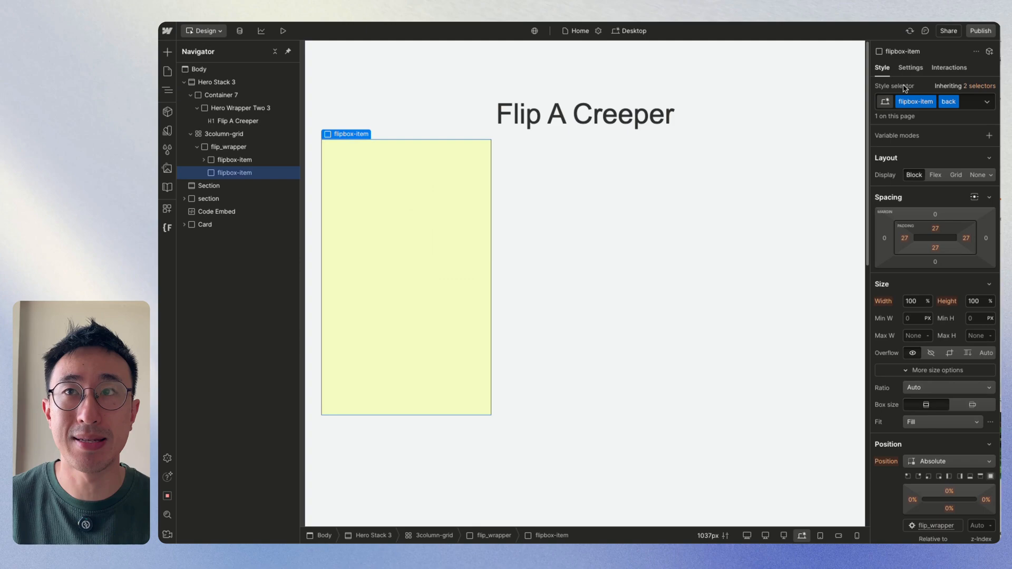
pyautogui.scroll(-3)
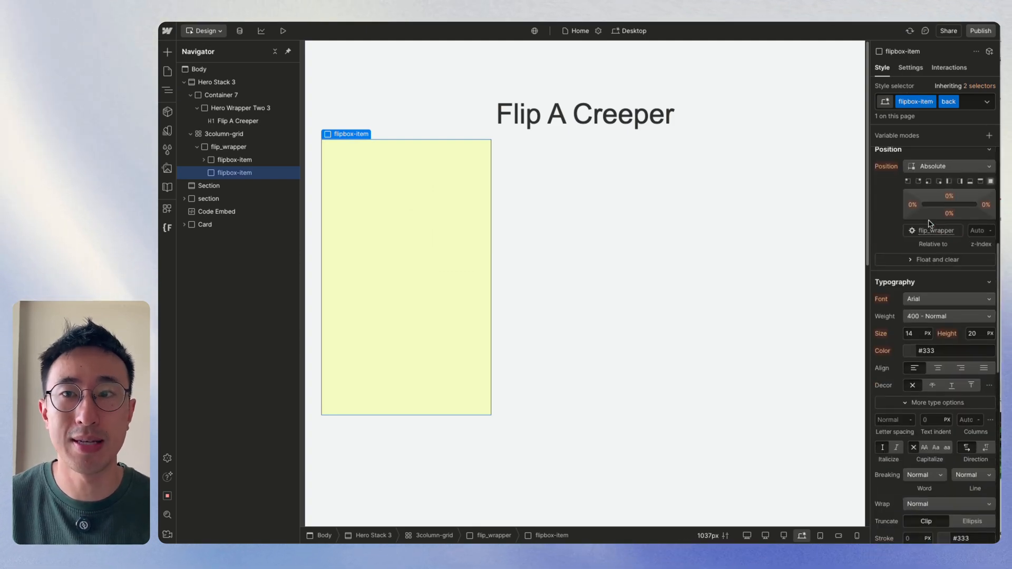
pyautogui.scroll(-3)
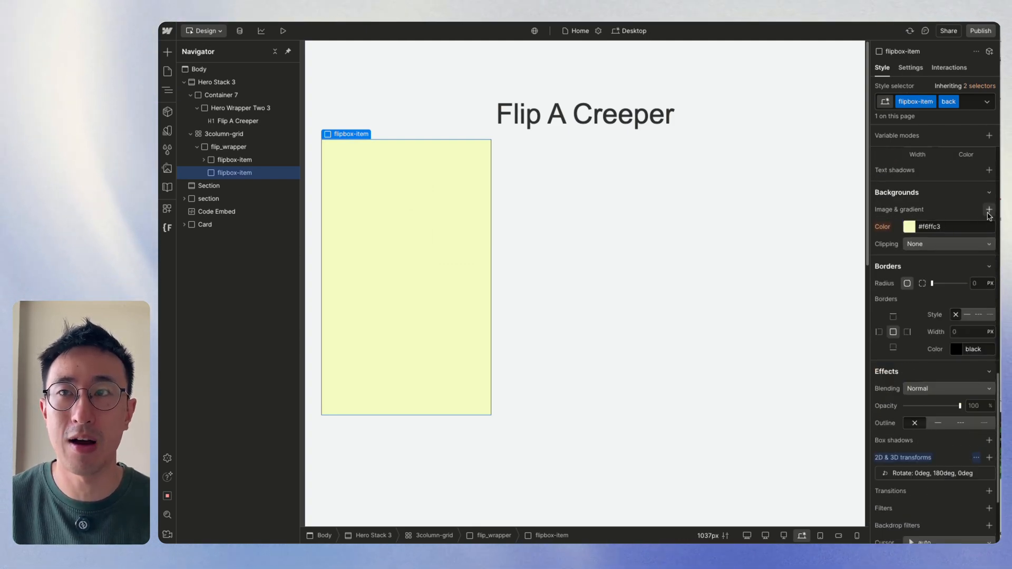
pyautogui.click(988, 209)
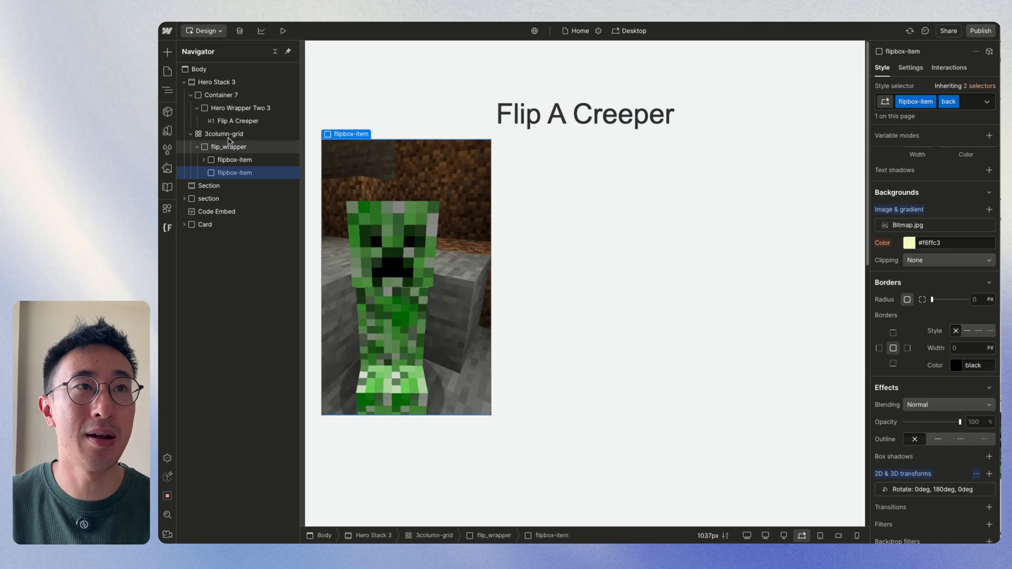
# Replace flip_wrapper's 180° rotation with a 0°, 0°, 0° rotate transform.
pyautogui.click(228, 146)
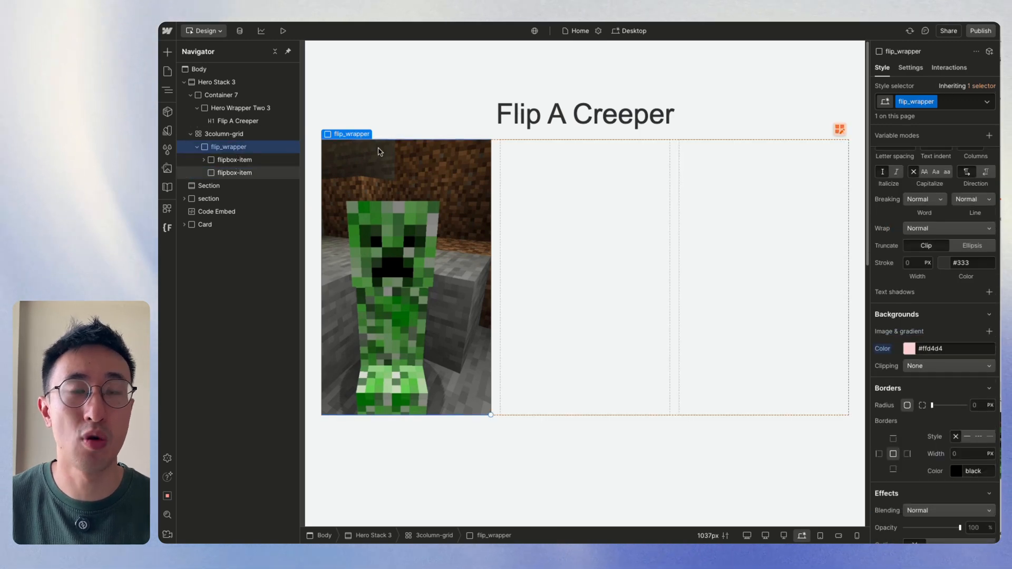
pyautogui.scroll(-3)
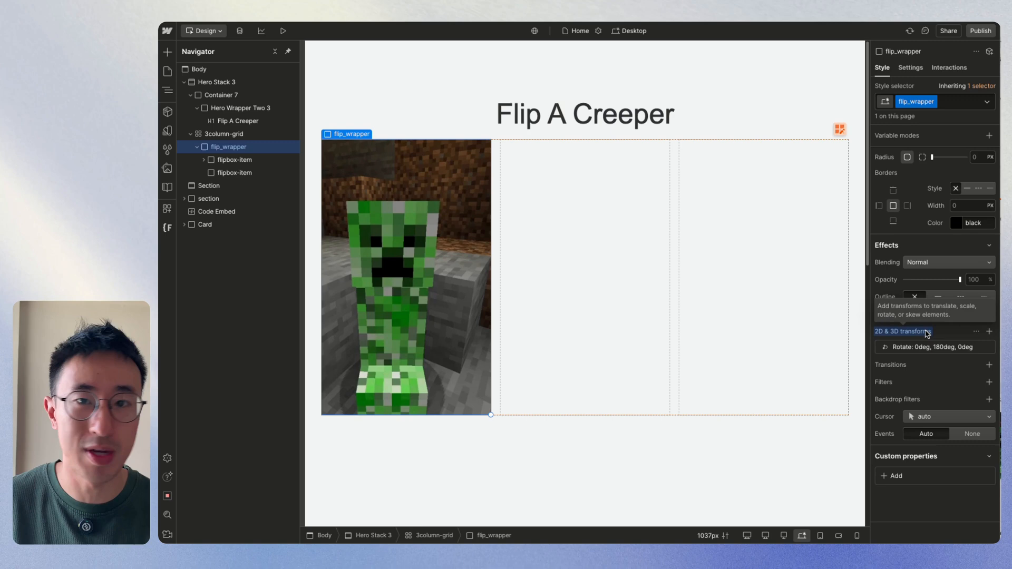
pyautogui.click(224, 133)
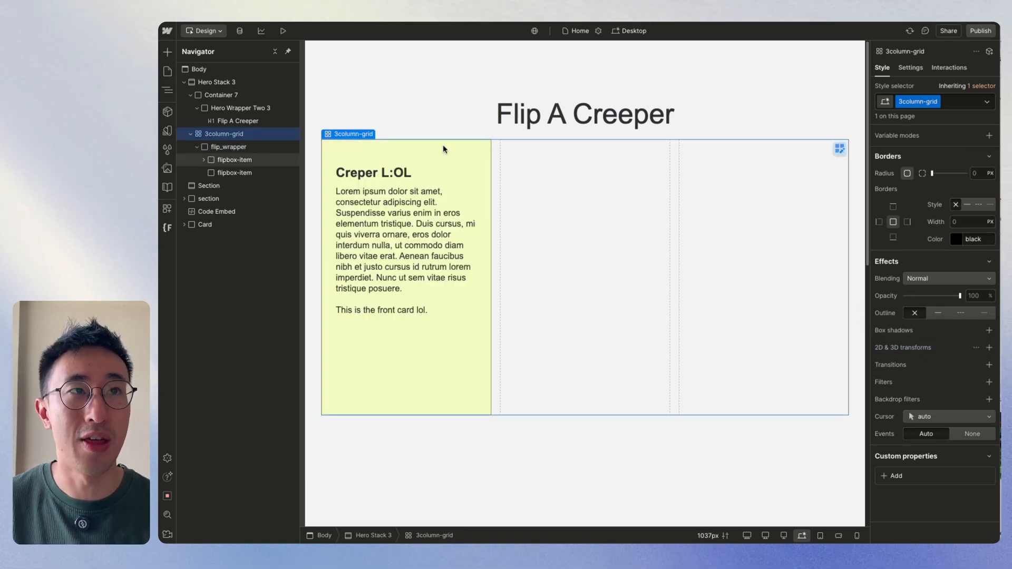
pyautogui.click(228, 147)
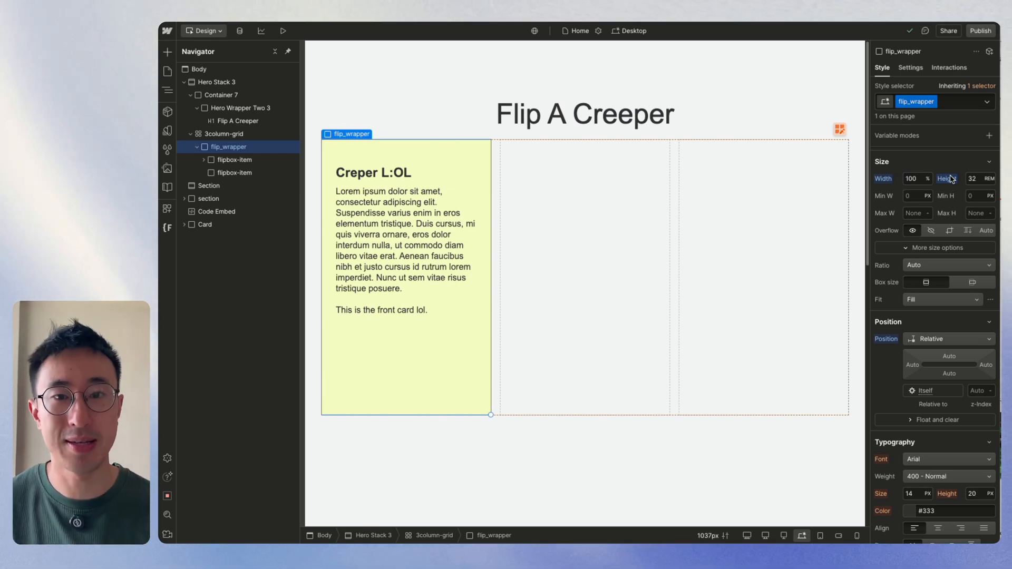
pyautogui.scroll(-3)
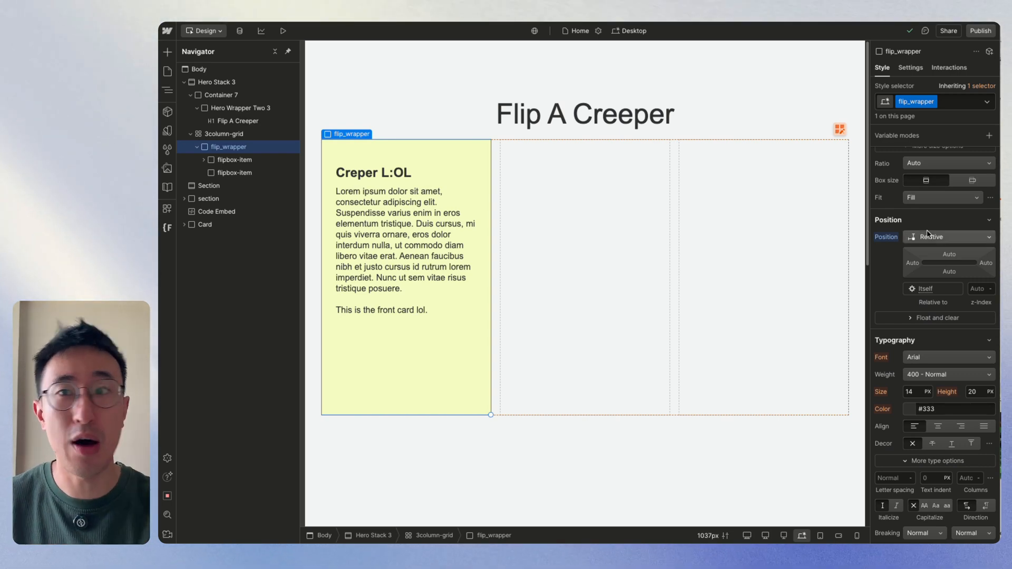
pyautogui.scroll(-3)
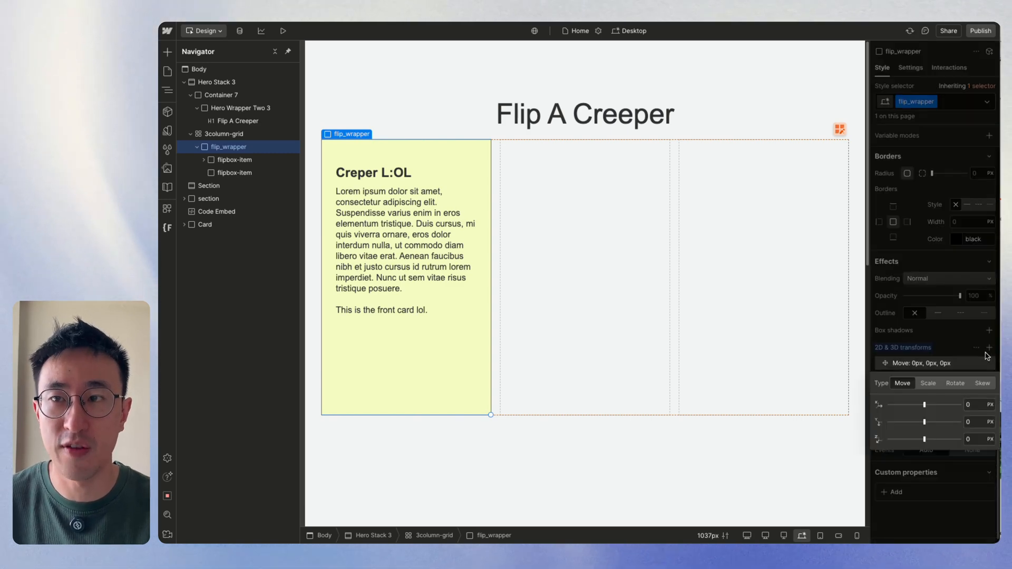
pyautogui.click(955, 383)
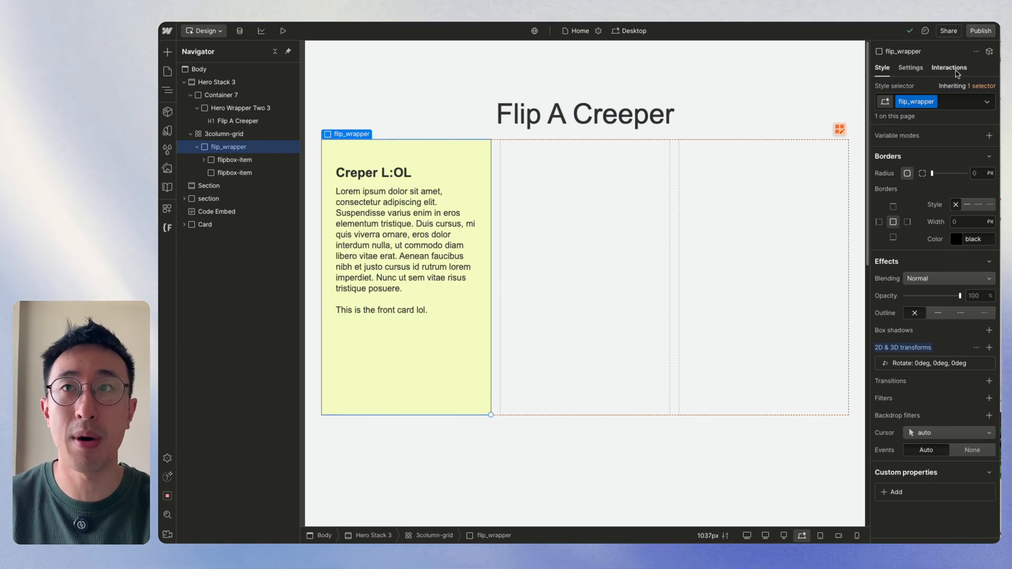
# Add a mouse-hover trigger running animation FLIP CREEPER LOL that rotates the wrapper 180° on Y.
pyautogui.click(949, 67)
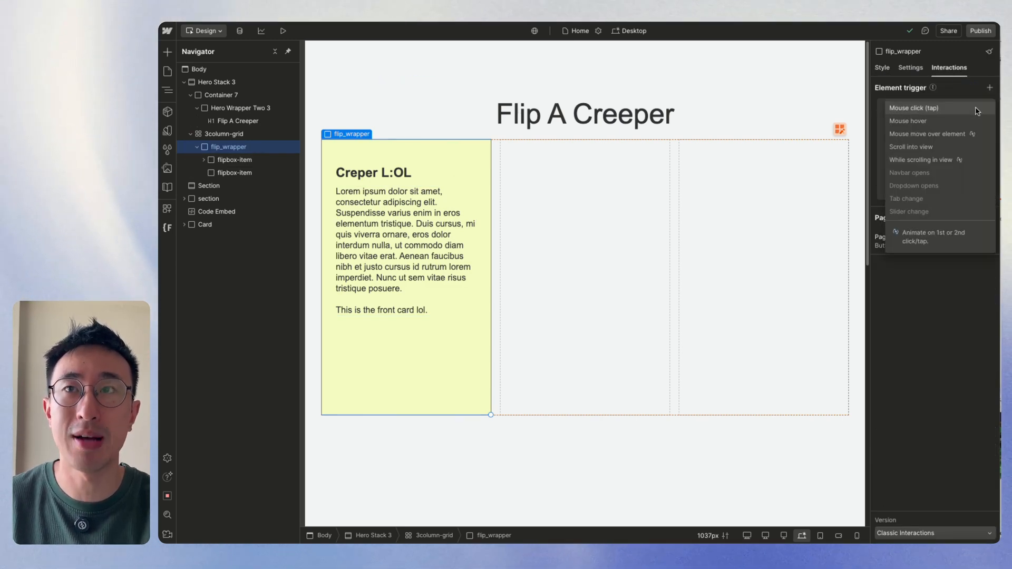
pyautogui.click(908, 121)
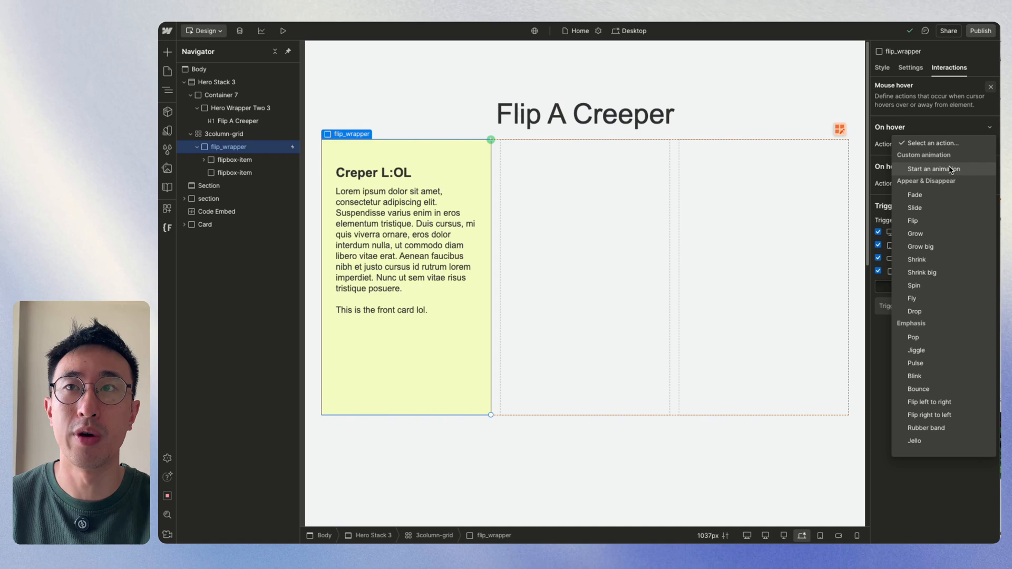
pyautogui.click(933, 169)
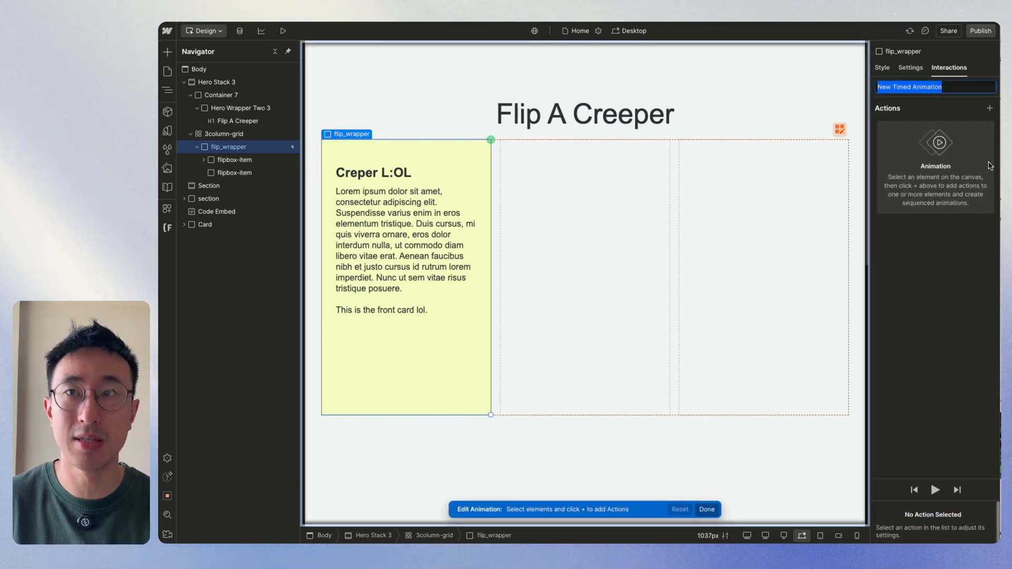
pyautogui.write('FLIP CREEPER LOL')
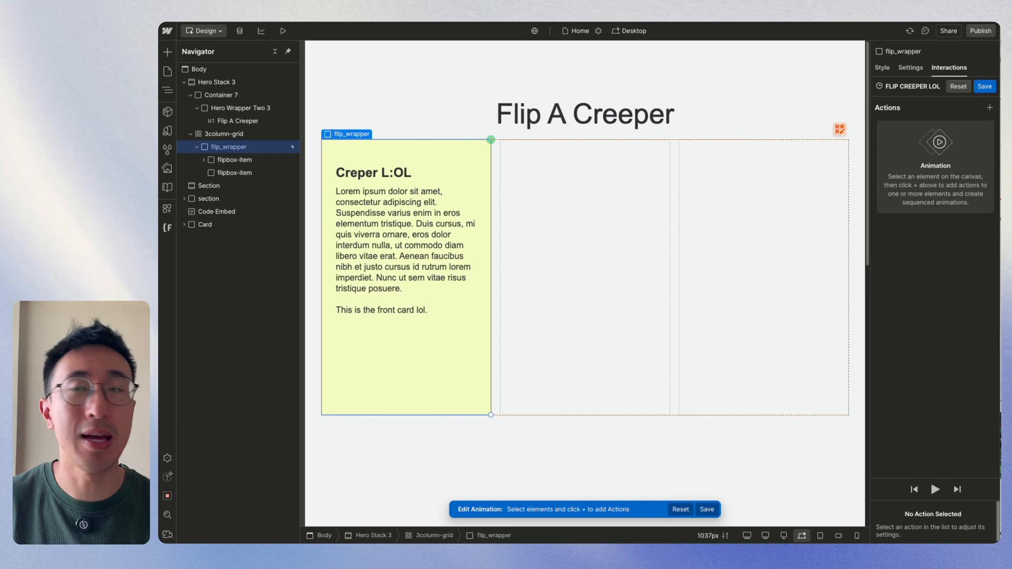
pyautogui.click(988, 107)
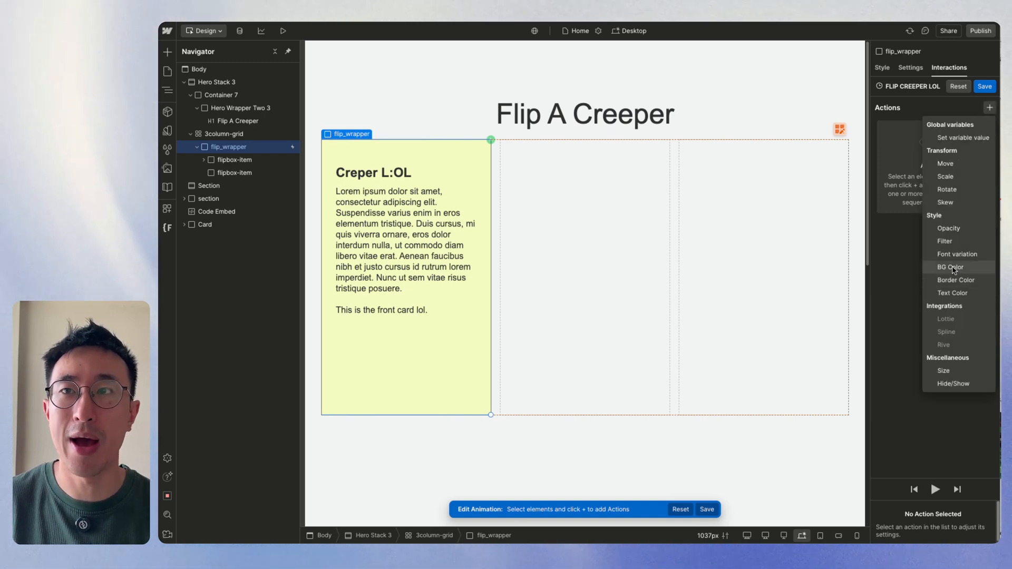
pyautogui.click(947, 189)
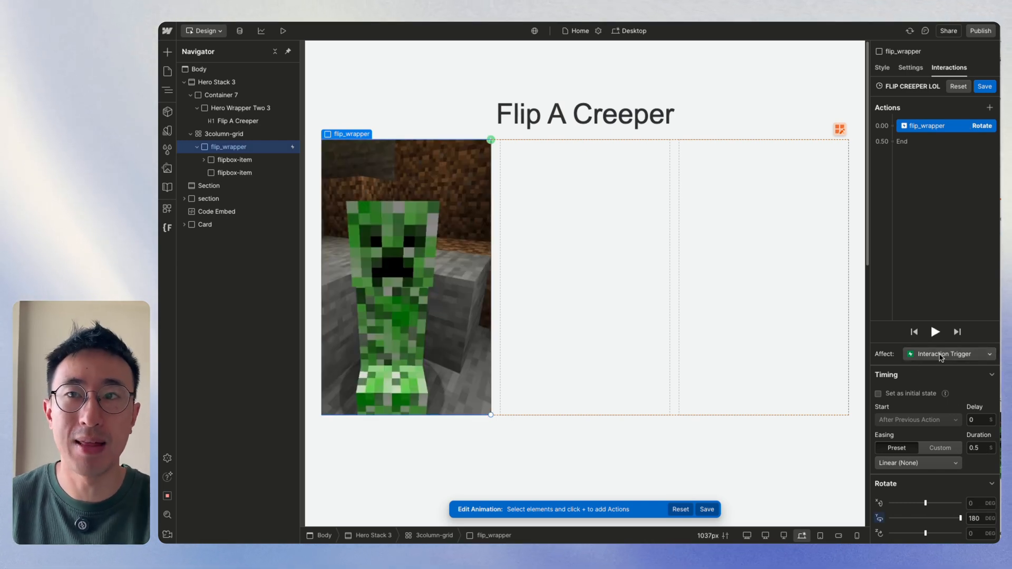
pyautogui.click(948, 354)
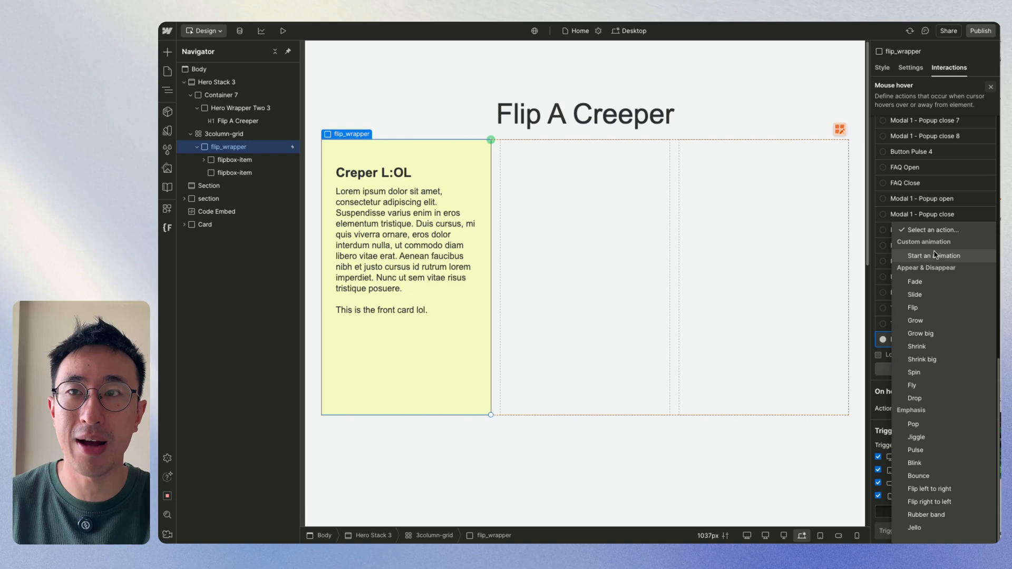
# Duplicate FLIP CREEPER LOL for hover-out with Rotate Y set back to 0.
pyautogui.click(984, 395)
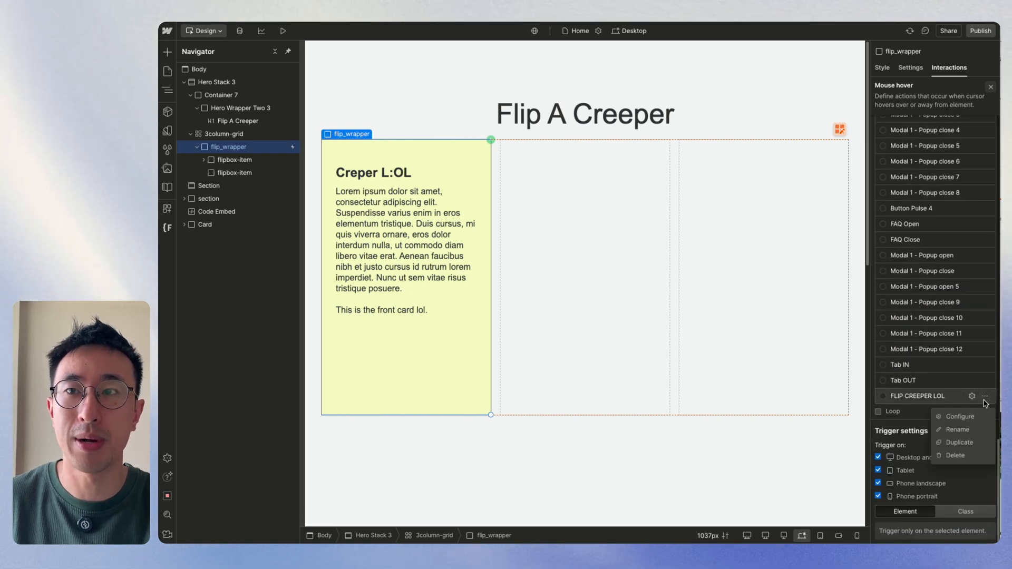
pyautogui.click(960, 417)
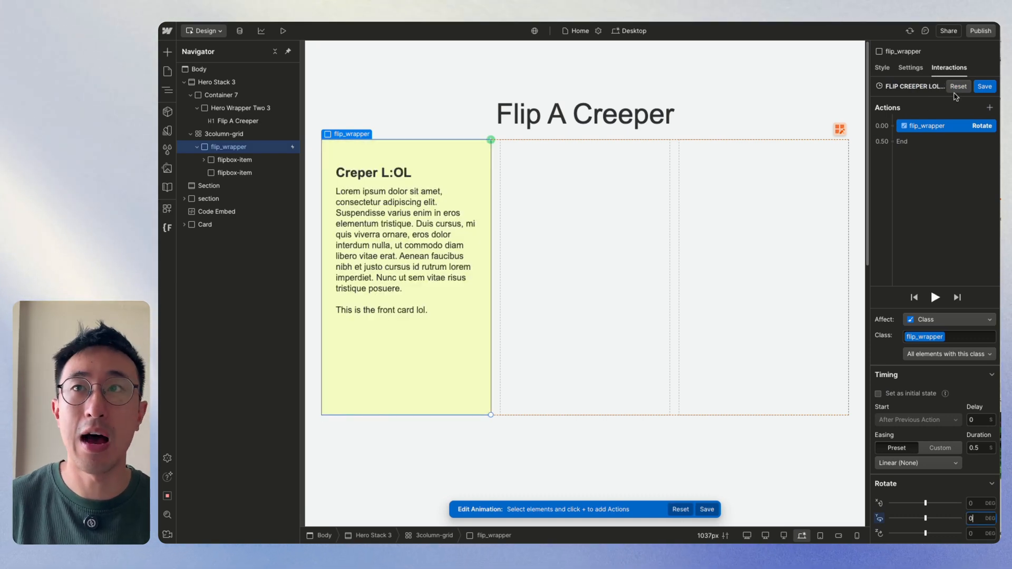
pyautogui.click(282, 31)
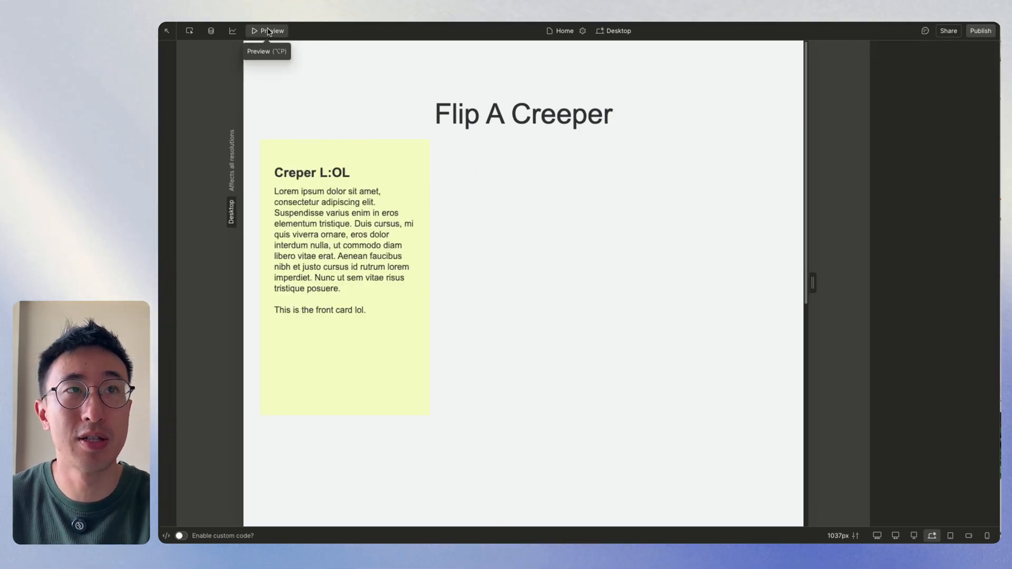
# Exit preview and delete flip_wrapper's mouse-hover trigger, leaving the page-load trigger.
pyautogui.click(267, 31)
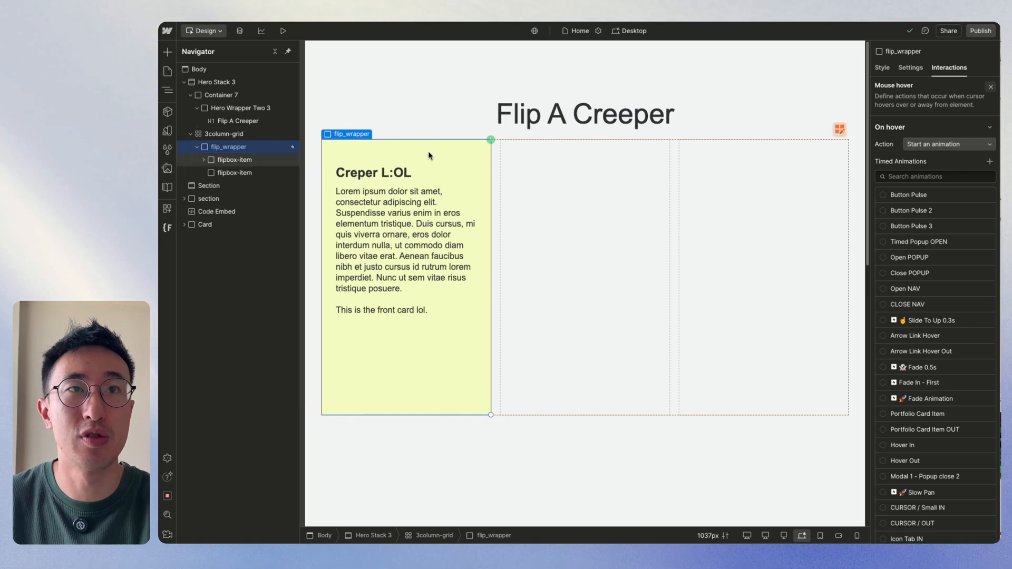
pyautogui.click(881, 67)
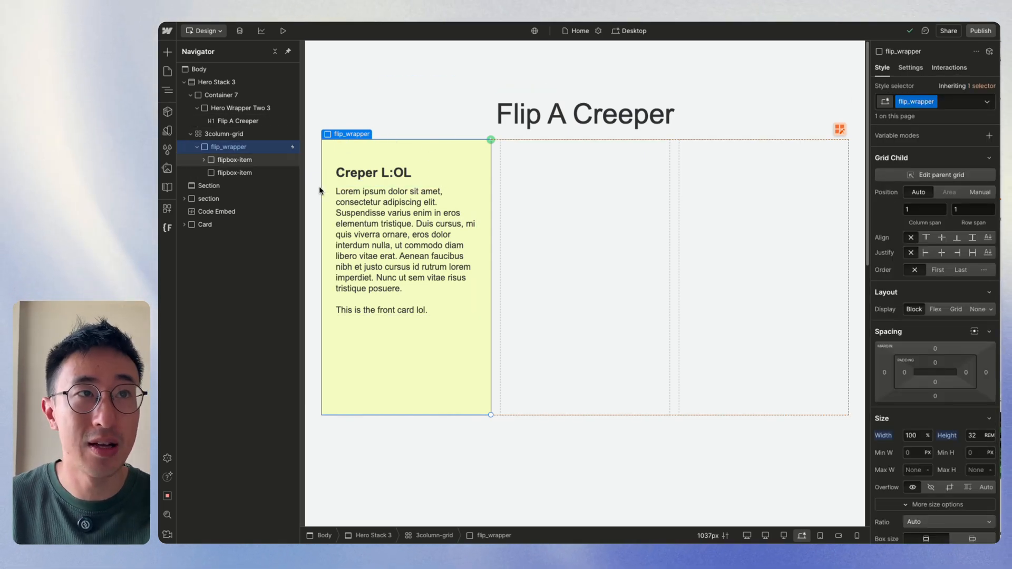
pyautogui.click(949, 67)
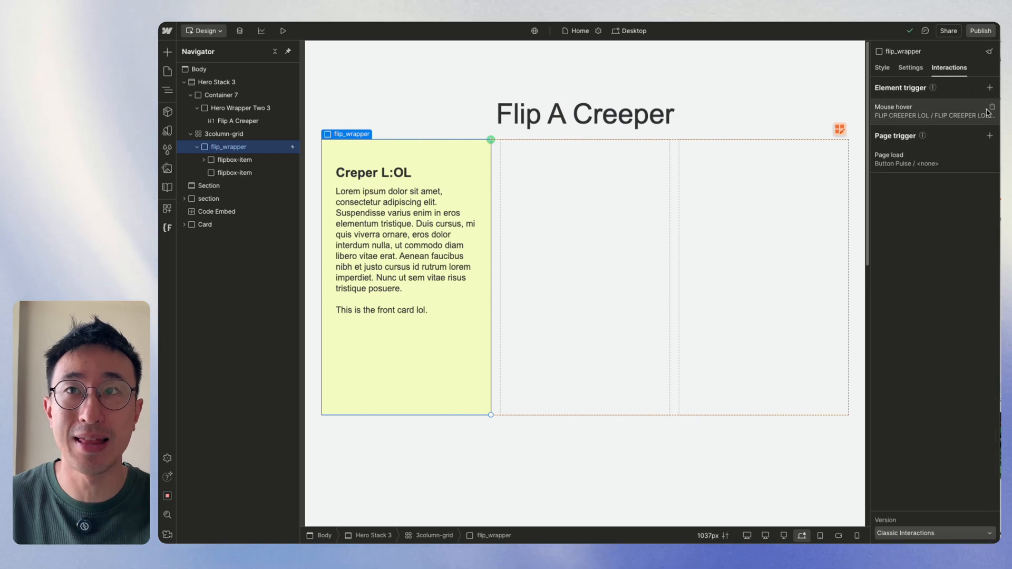
pyautogui.click(992, 107)
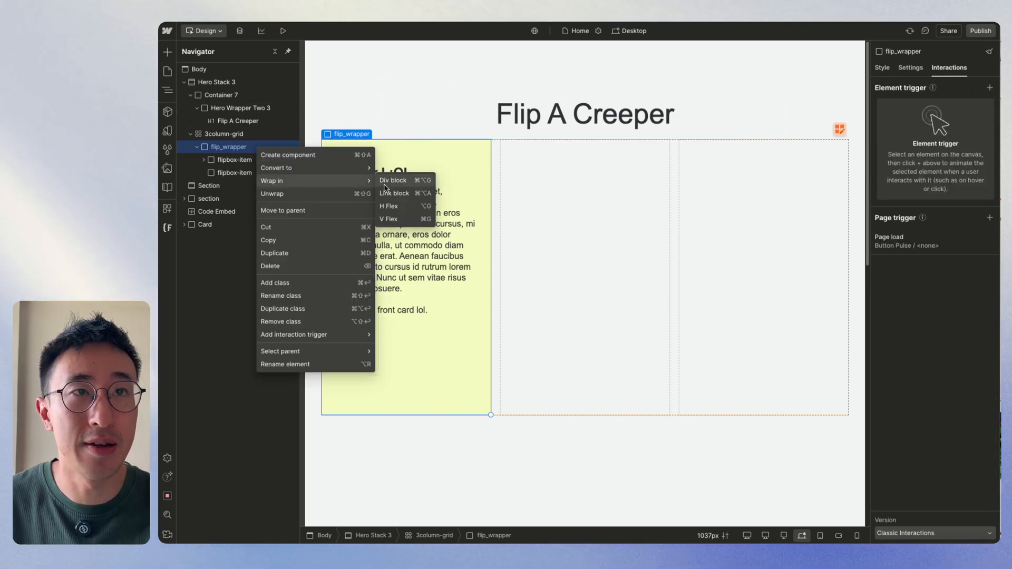
# Wrap flip_wrapper in a flip_card_trigger div whose hover plays FLIP CREEPER LOL, then preview.
pyautogui.click(392, 180)
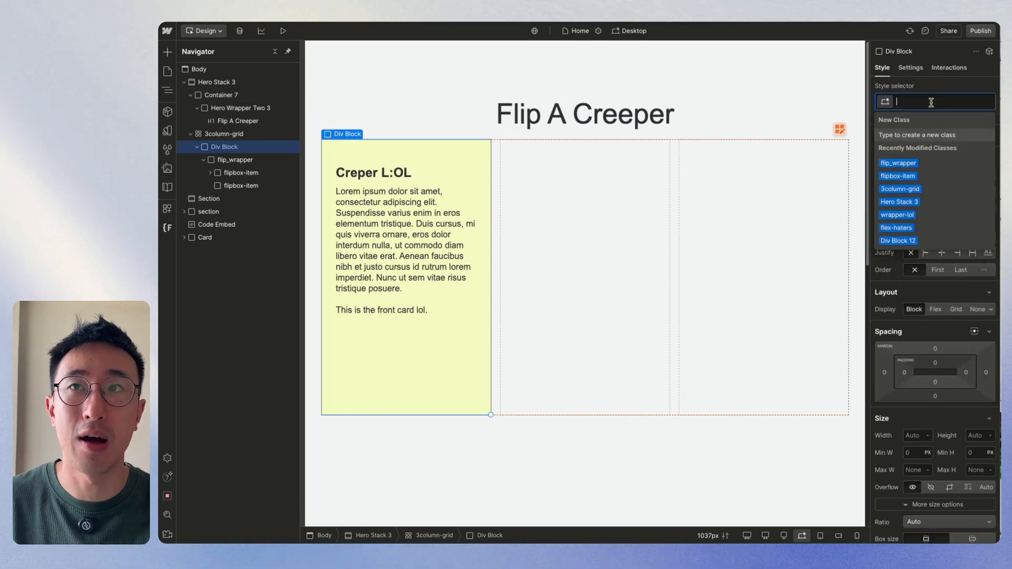
pyautogui.write('flip_card_trigger')
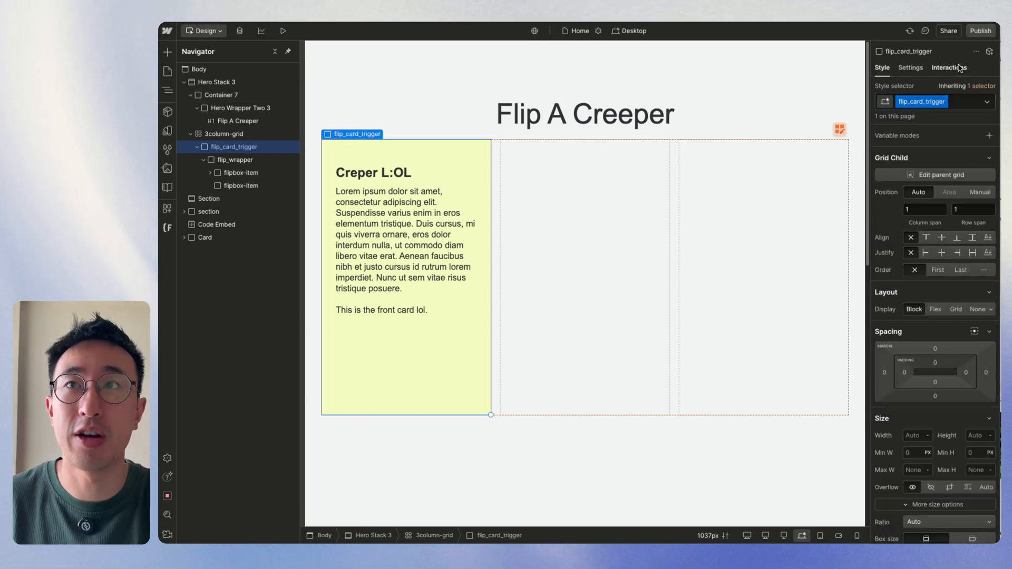
pyautogui.click(949, 67)
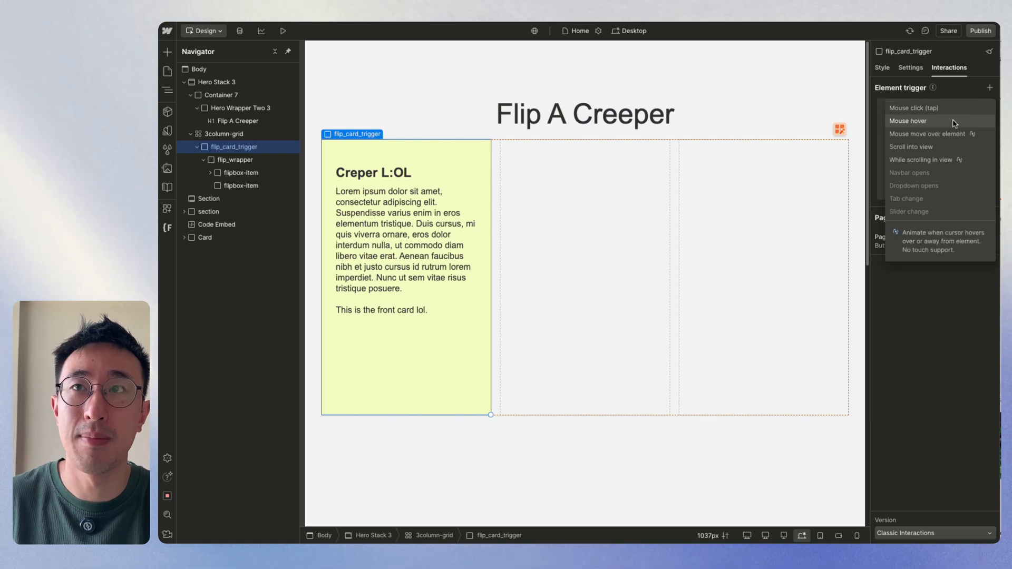
pyautogui.click(908, 120)
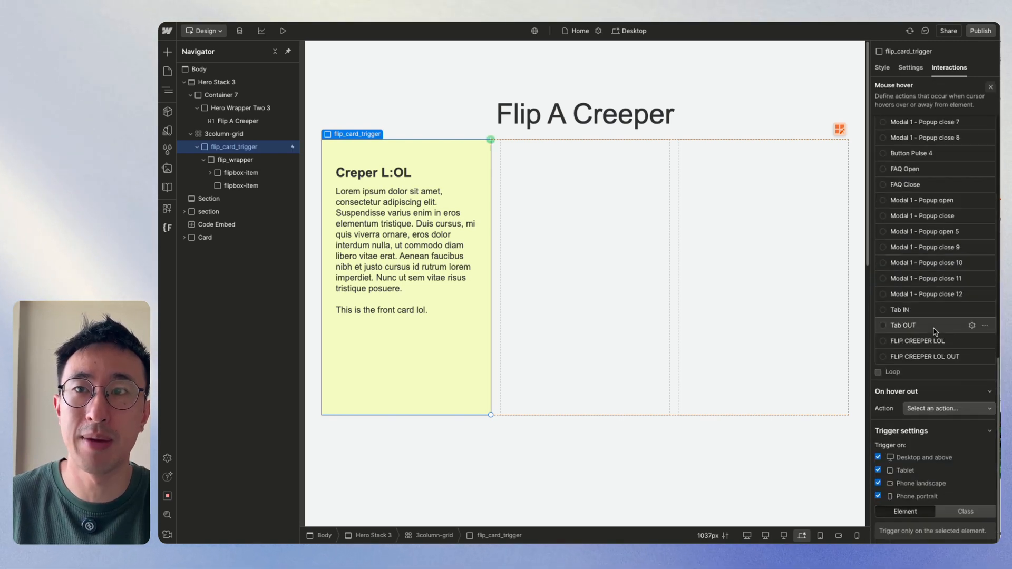
pyautogui.click(946, 408)
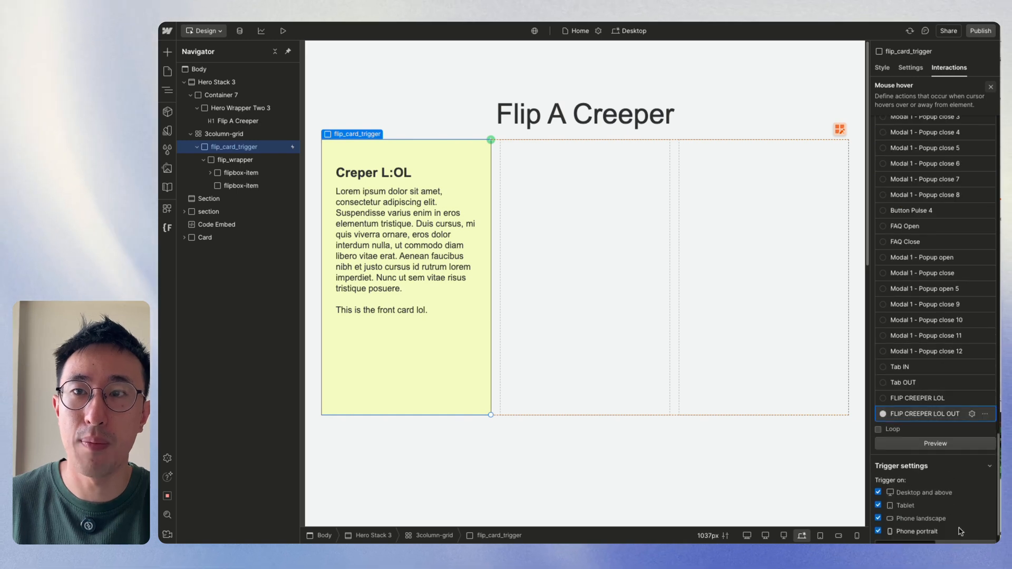
pyautogui.click(224, 133)
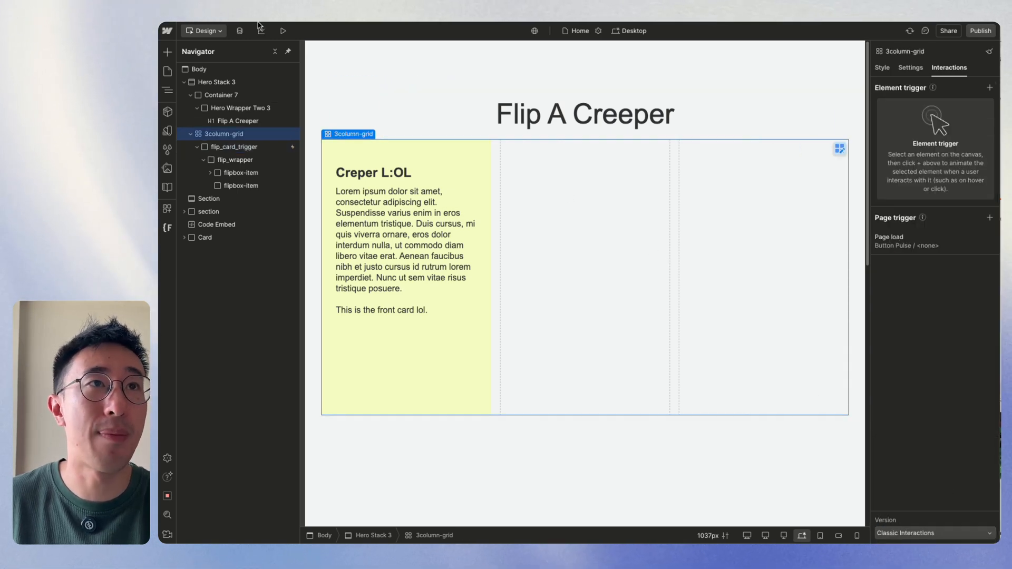
pyautogui.click(282, 30)
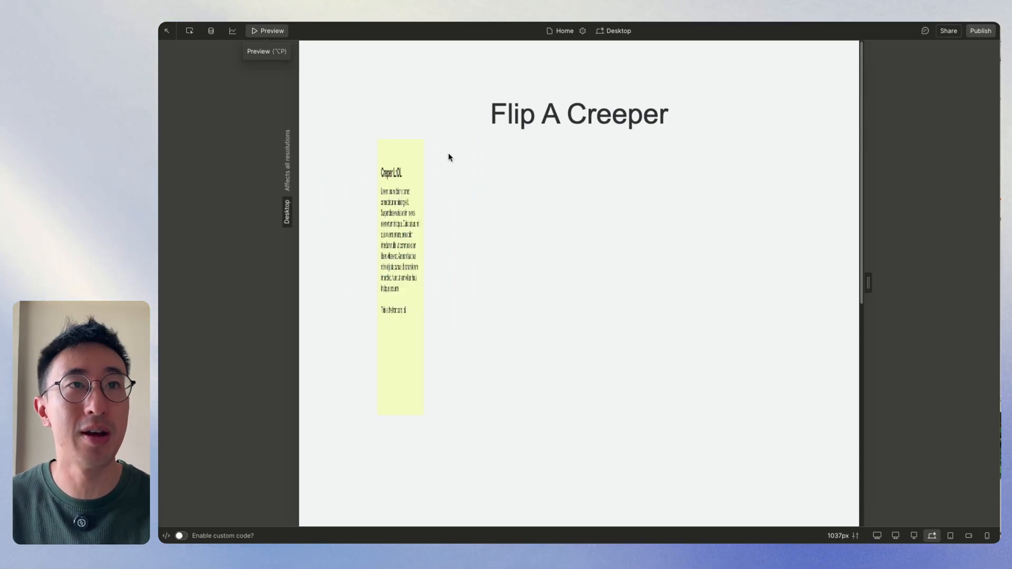
# Retitle the second and third card headings to DWQIOND and dqwd, and preview all three cards.
pyautogui.click(271, 31)
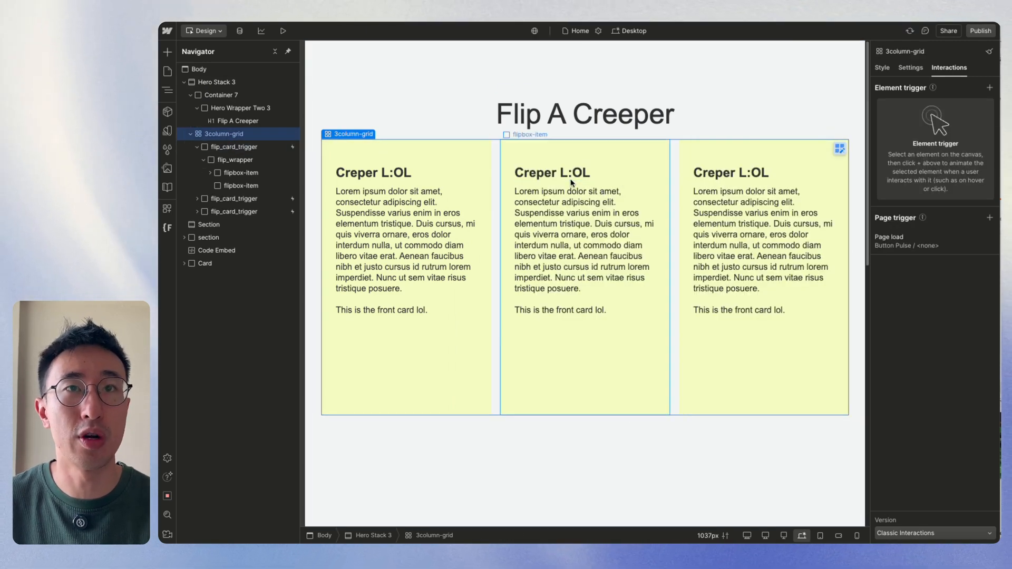
pyautogui.click(584, 114)
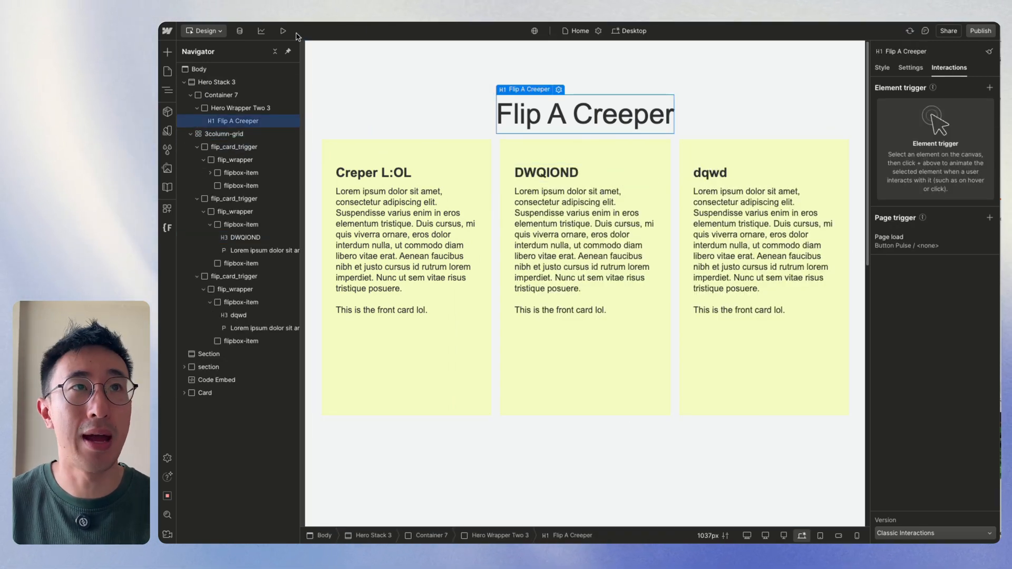
pyautogui.click(283, 31)
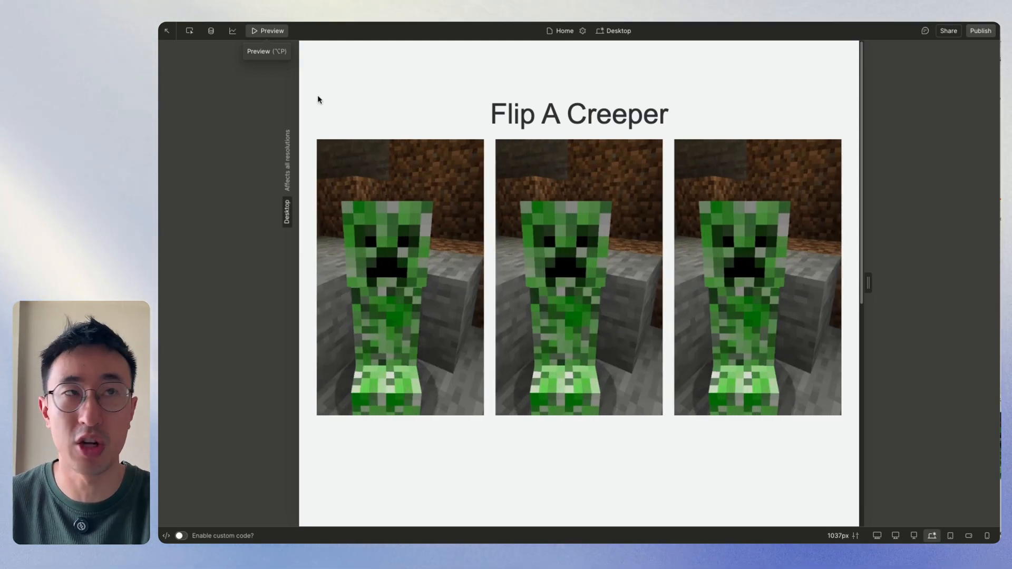
pyautogui.click(272, 31)
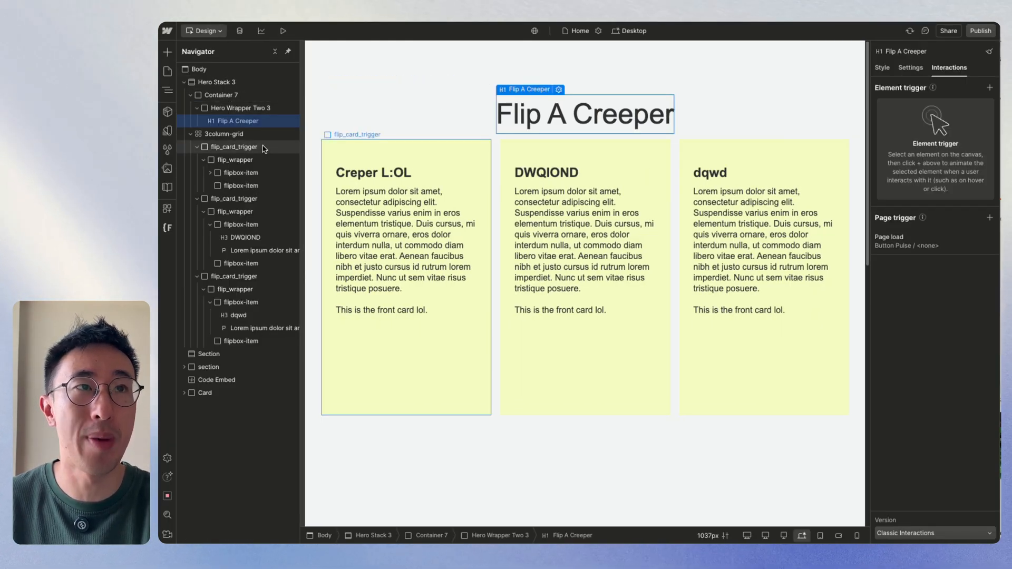
# Limit FLIP CREEPER LOL to children of the hovered flip_card_trigger, then preview individual flips.
pyautogui.click(234, 147)
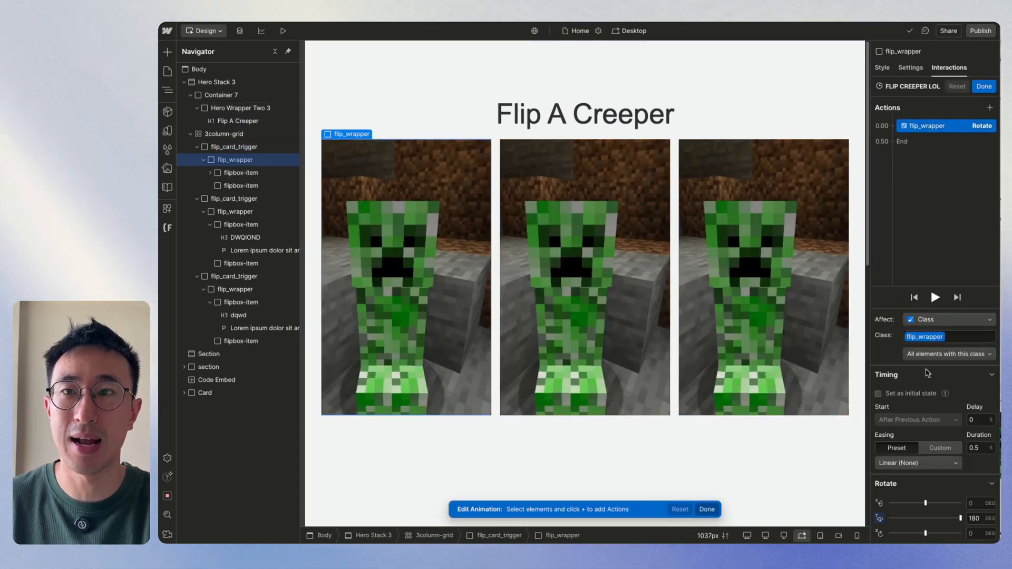
pyautogui.click(948, 354)
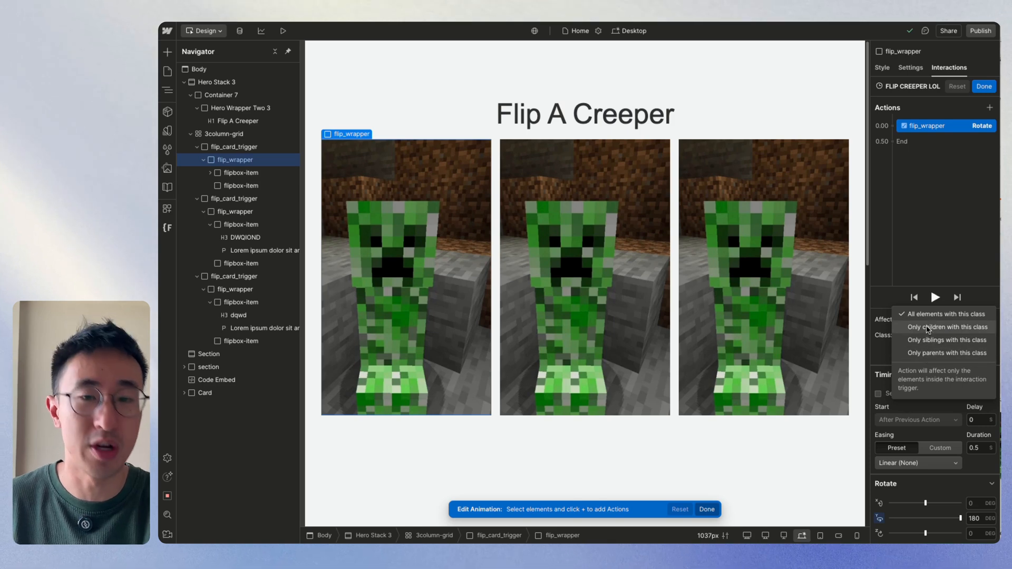
pyautogui.click(946, 327)
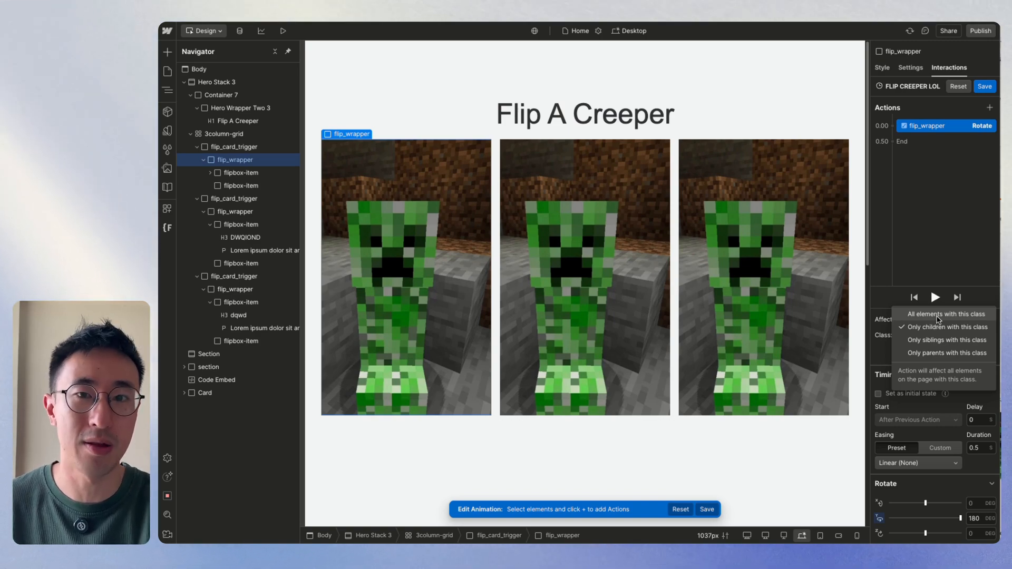
pyautogui.click(946, 327)
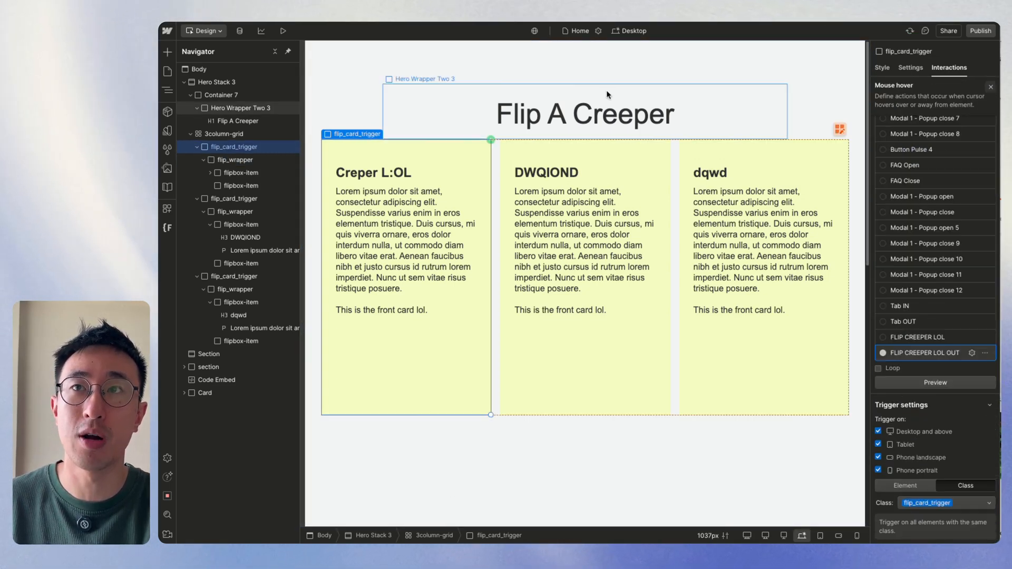
pyautogui.click(282, 31)
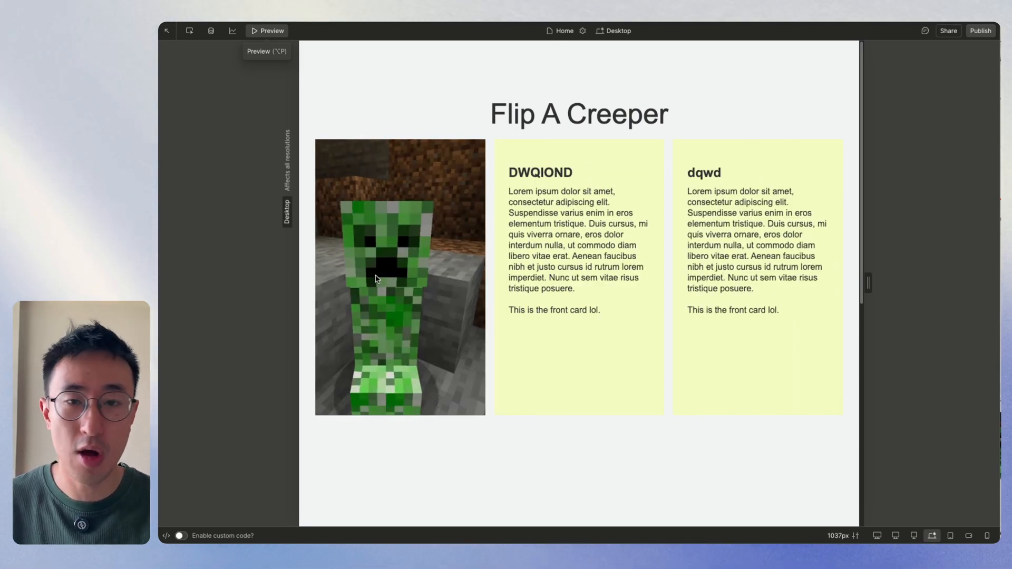
pyautogui.click(399, 275)
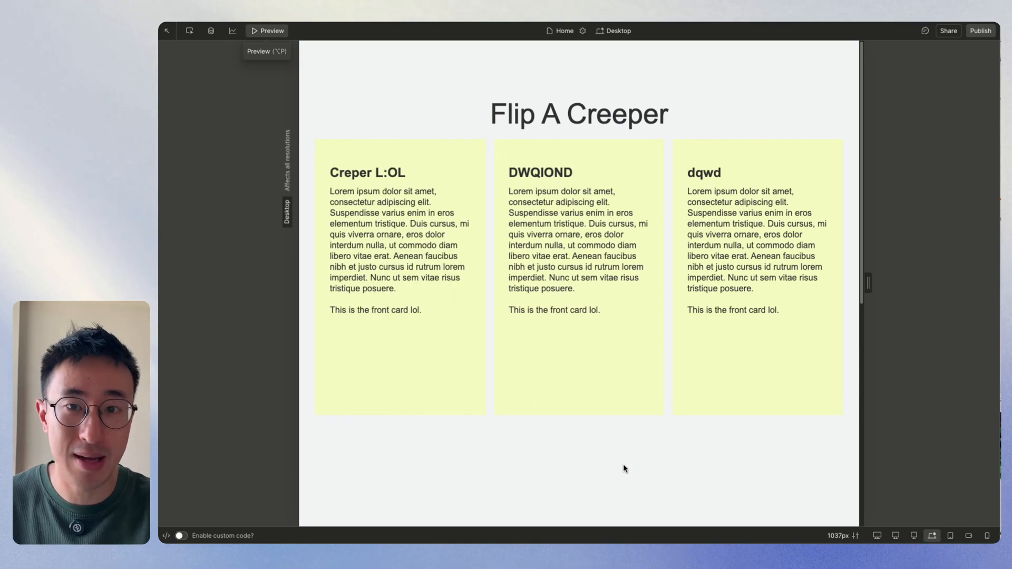